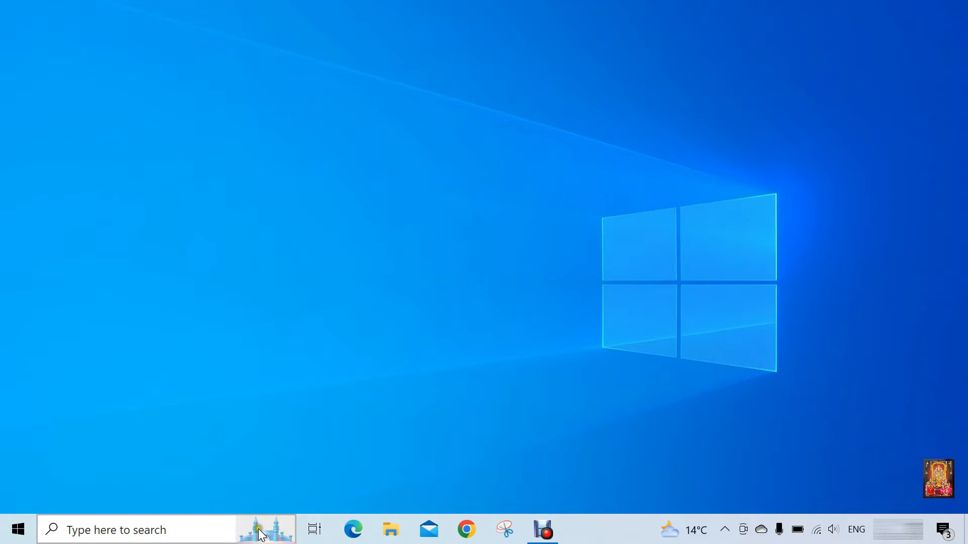
Search 'vmware' from the taskbar and launch VMware Workstation Pro.
click(151, 530)
text(vmware)
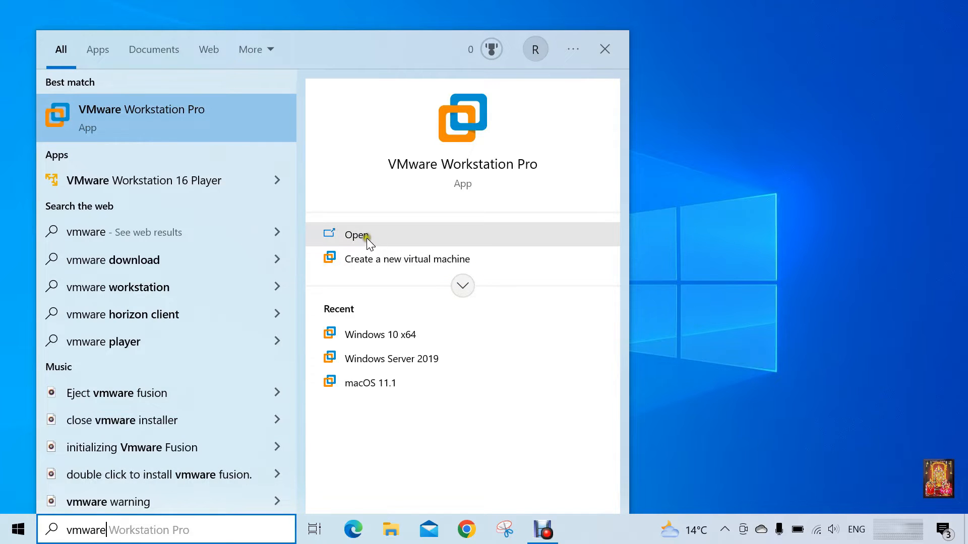
click(365, 235)
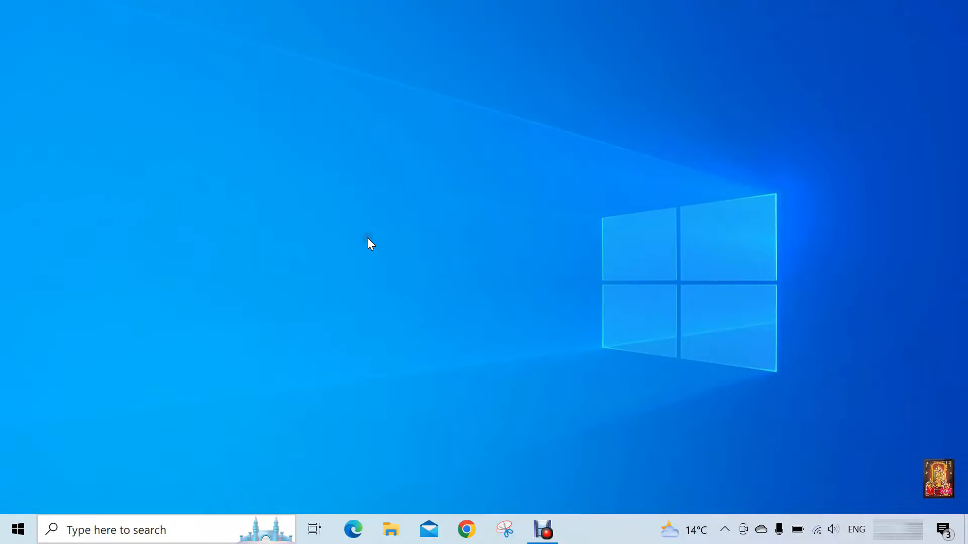
mouse_move(531, 252)
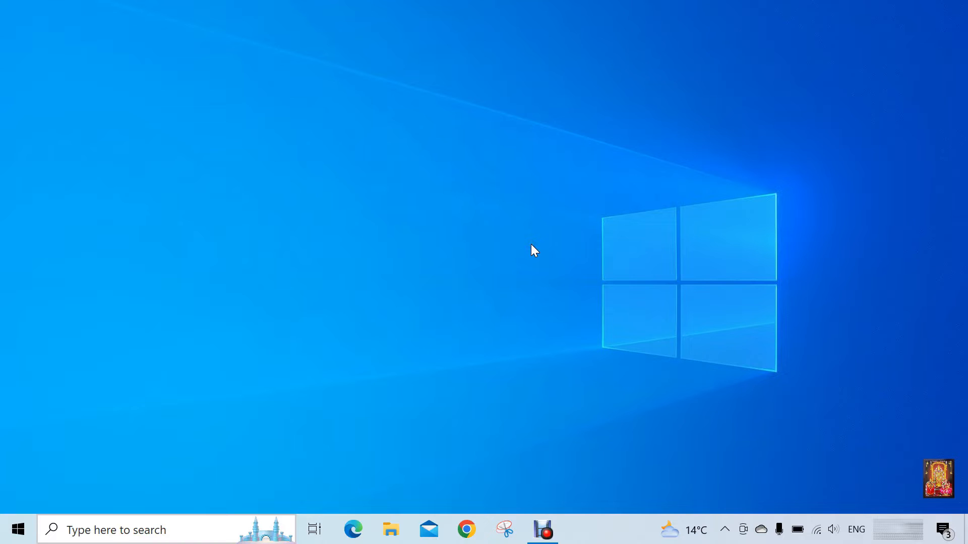
click(580, 529)
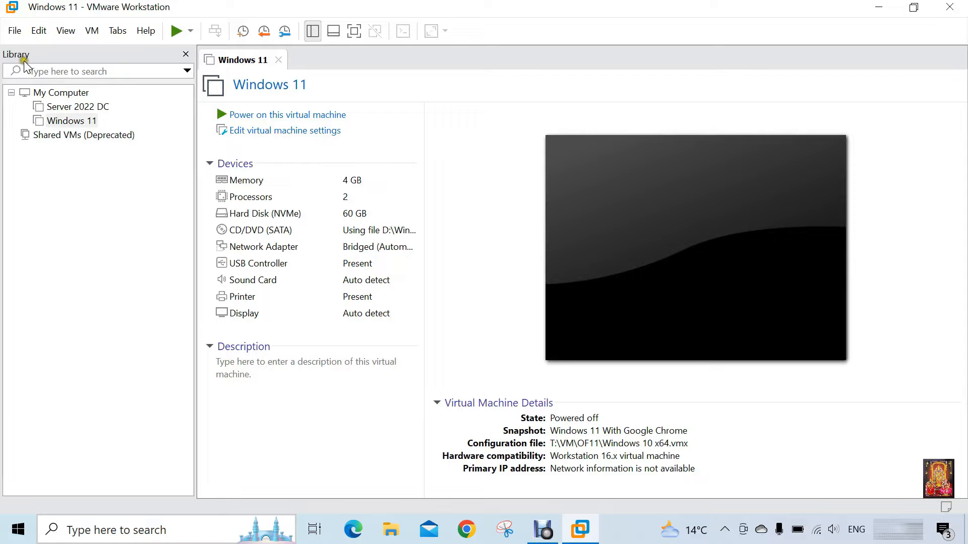
Start a new Typical virtual machine from the File menu and continue to the OS installation step.
click(15, 30)
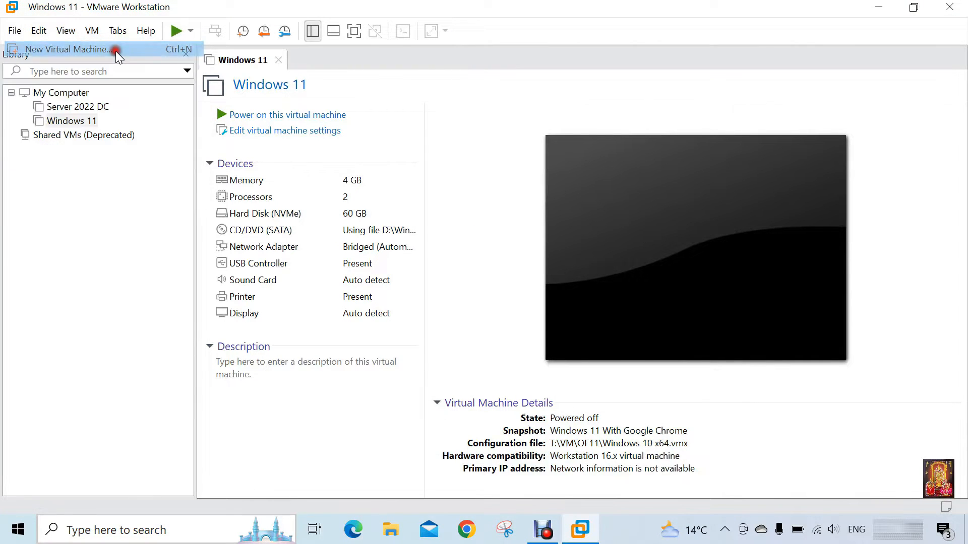
click(70, 49)
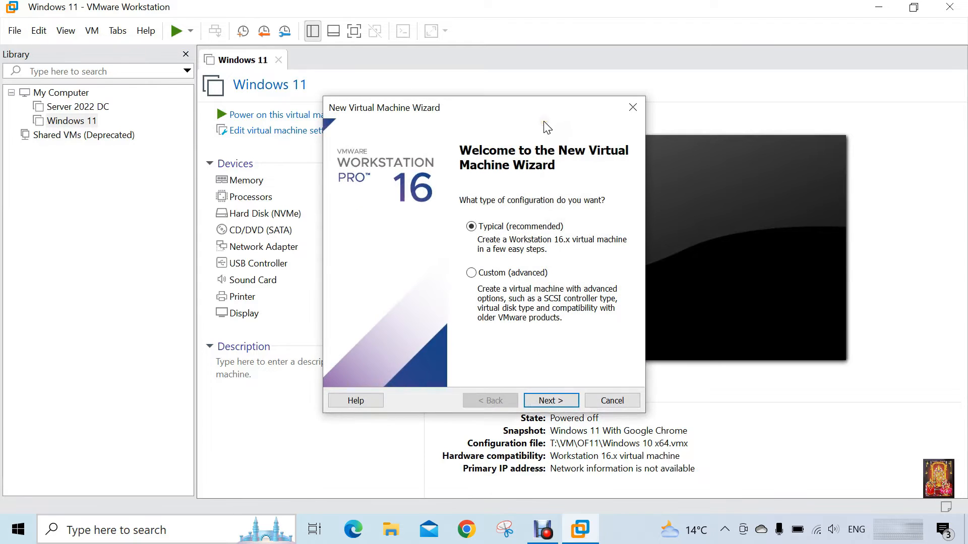
mouse_move(536, 204)
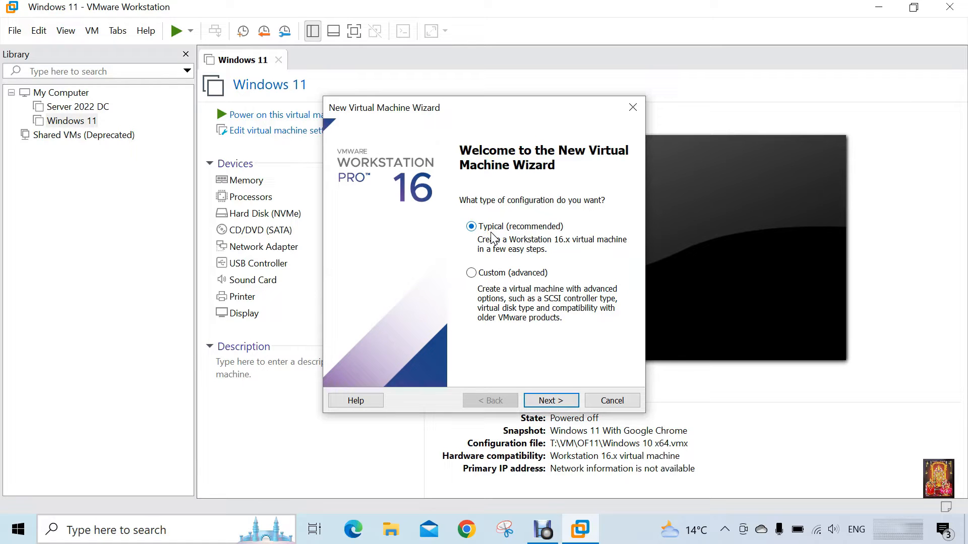
click(551, 401)
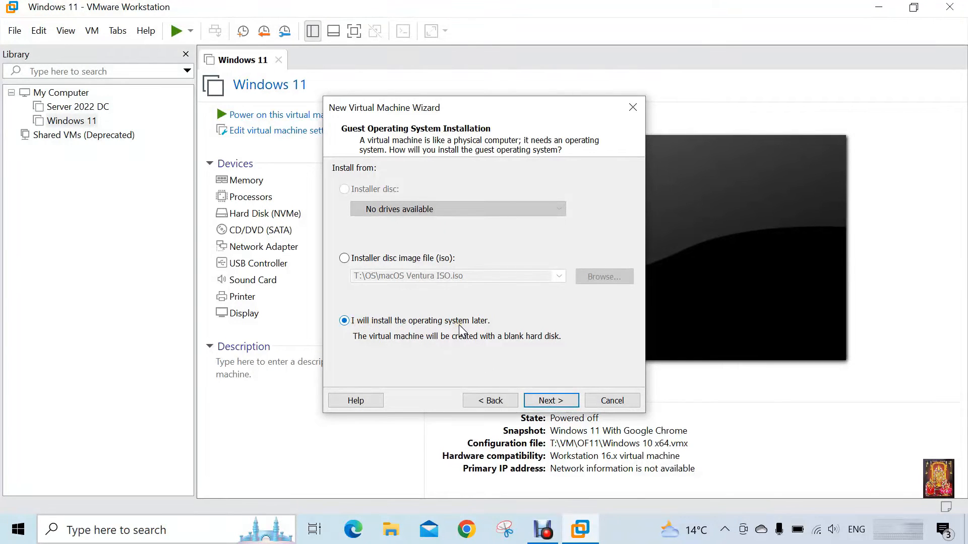
Choose Linux as guest OS with version Red Hat Enterprise Linux 8 64-bit.
click(551, 400)
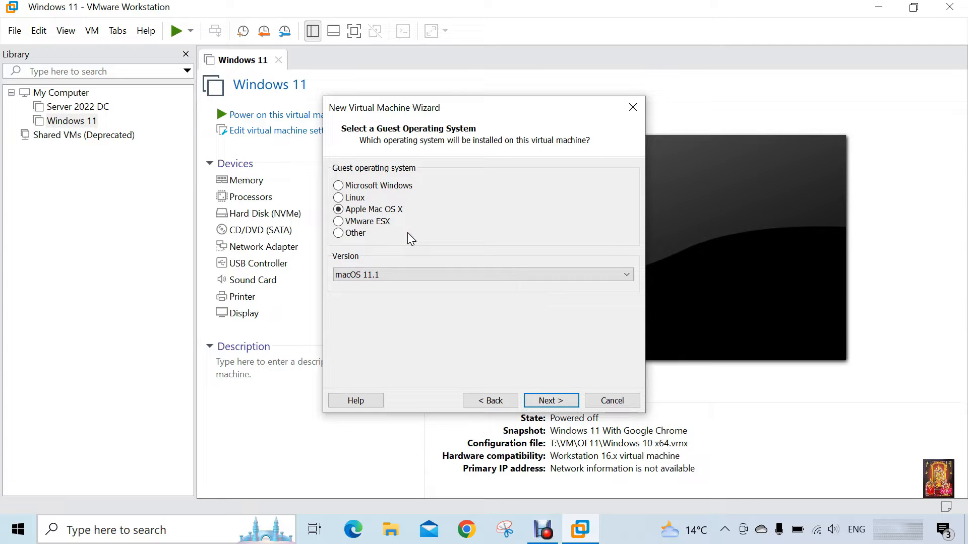
click(338, 198)
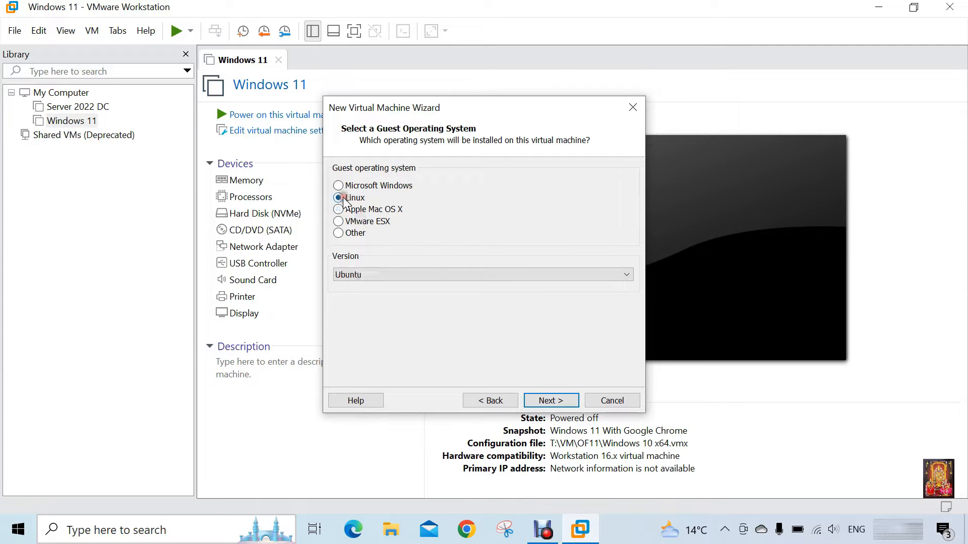
click(626, 274)
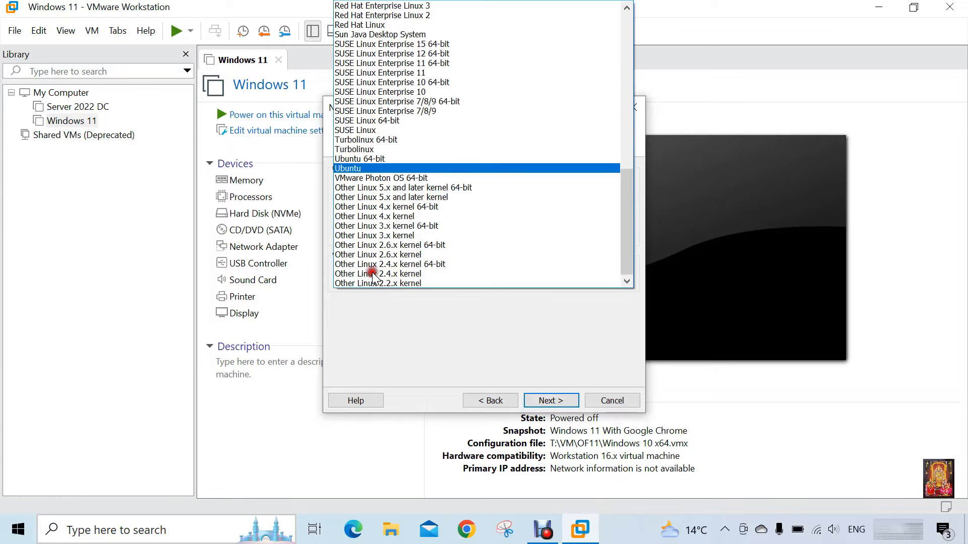
click(403, 187)
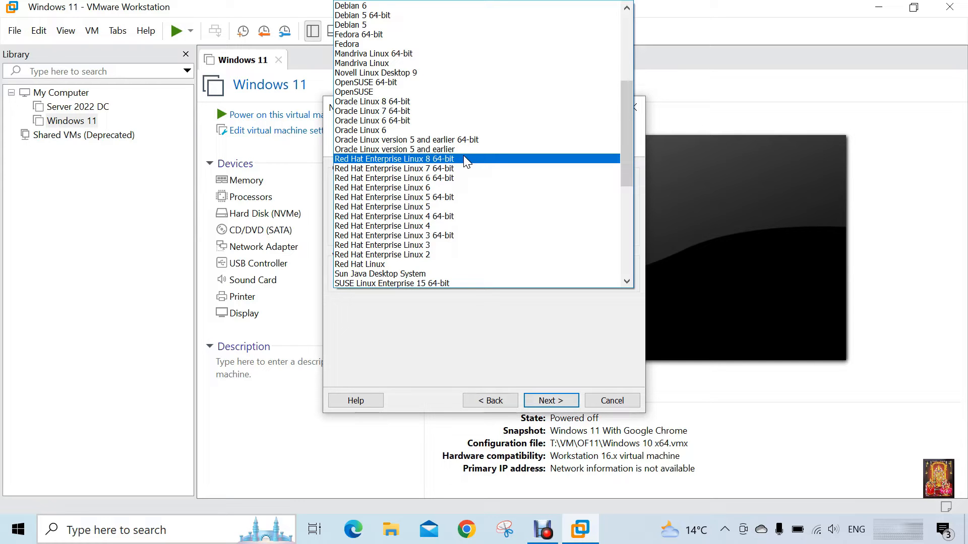
click(394, 159)
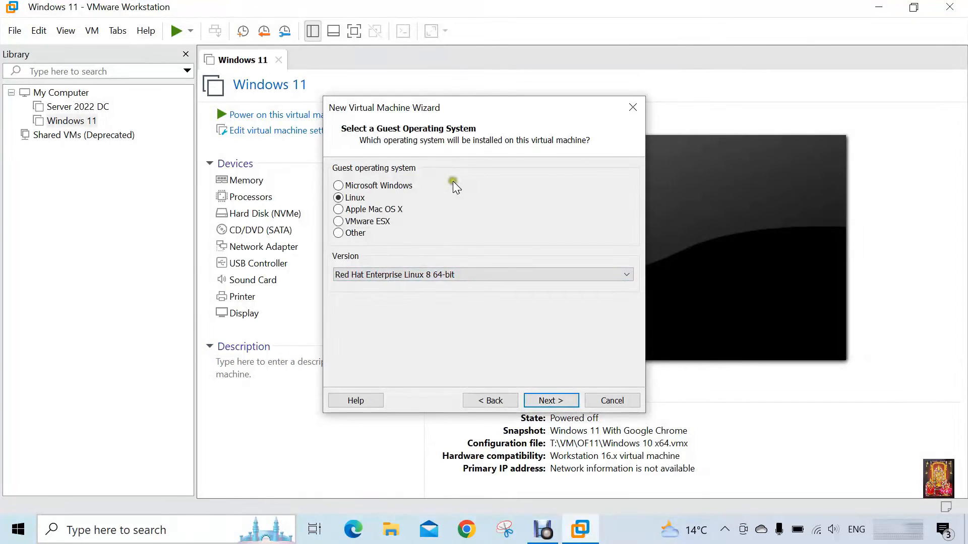
Browse to T:\VM, create folder RHEL9.0 and confirm it as the machine's location.
click(551, 401)
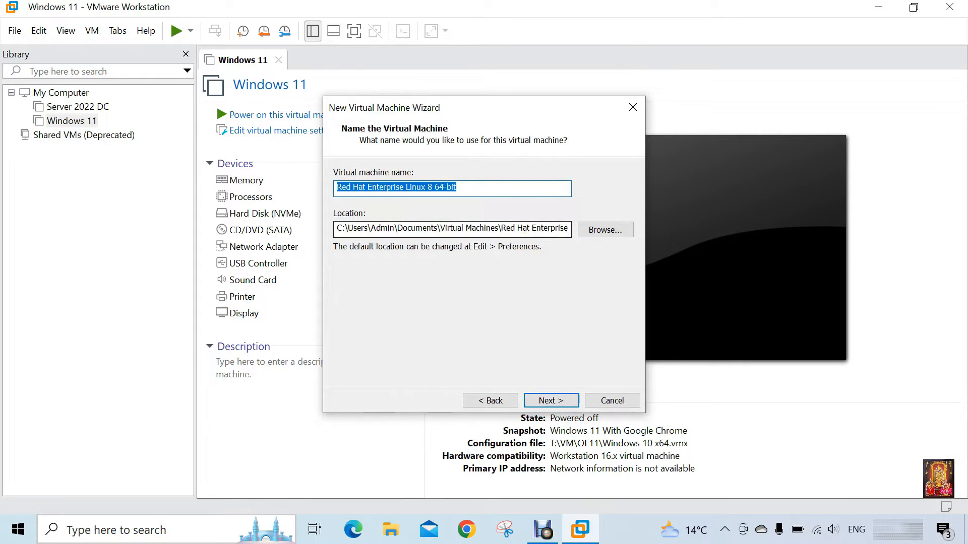
mouse_move(611, 237)
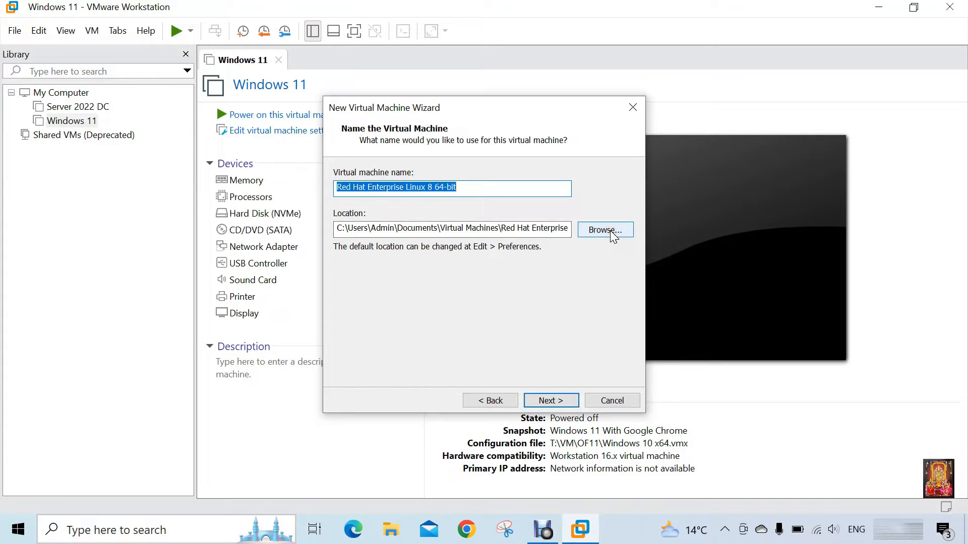
click(604, 230)
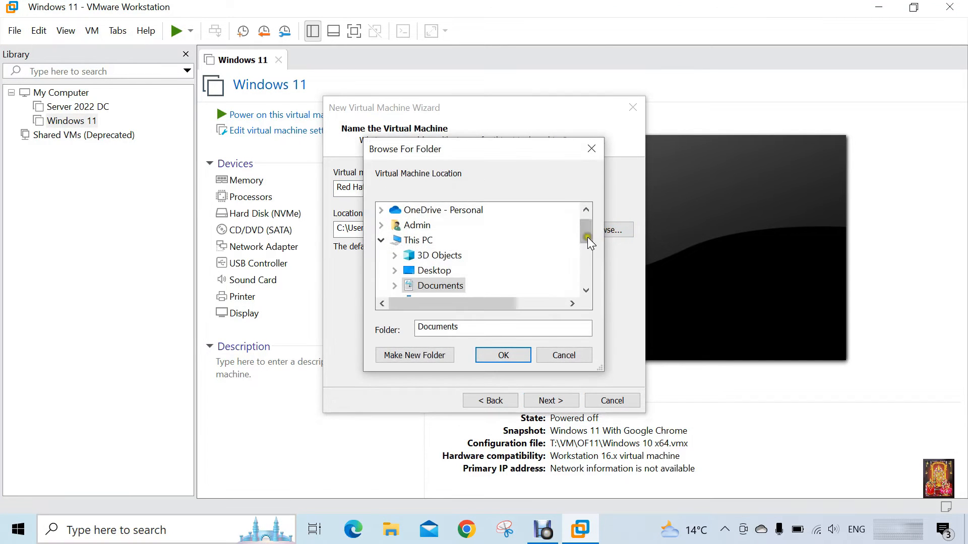
scroll(down, 3)
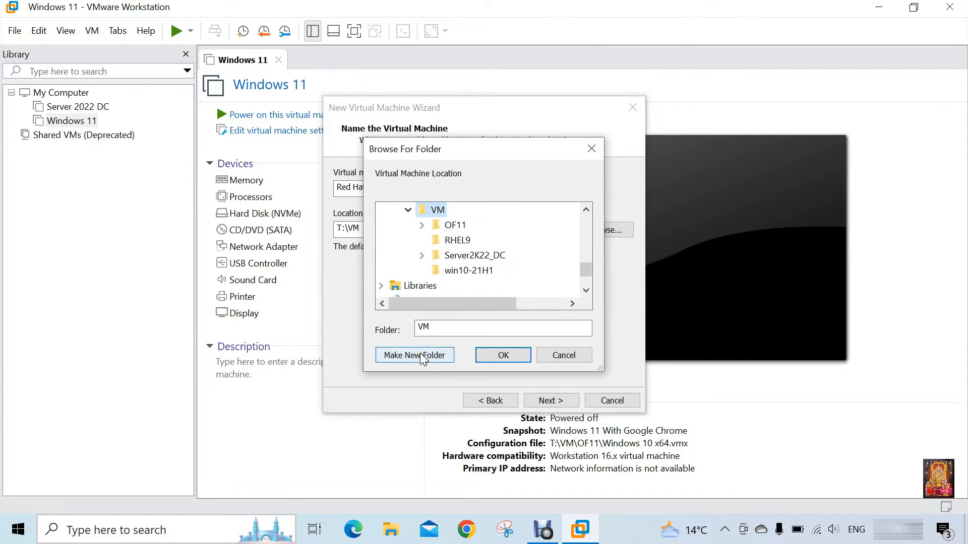
click(414, 355)
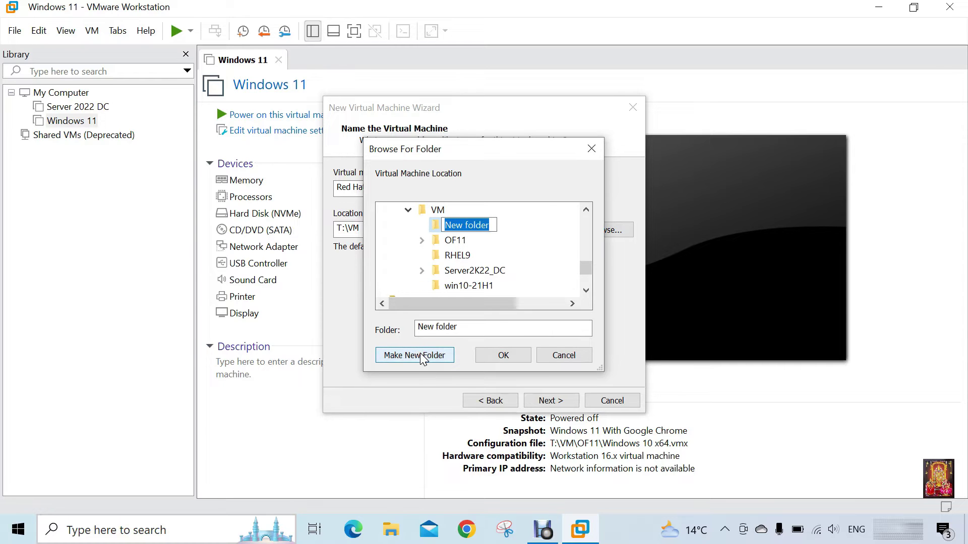
text(RHEL)
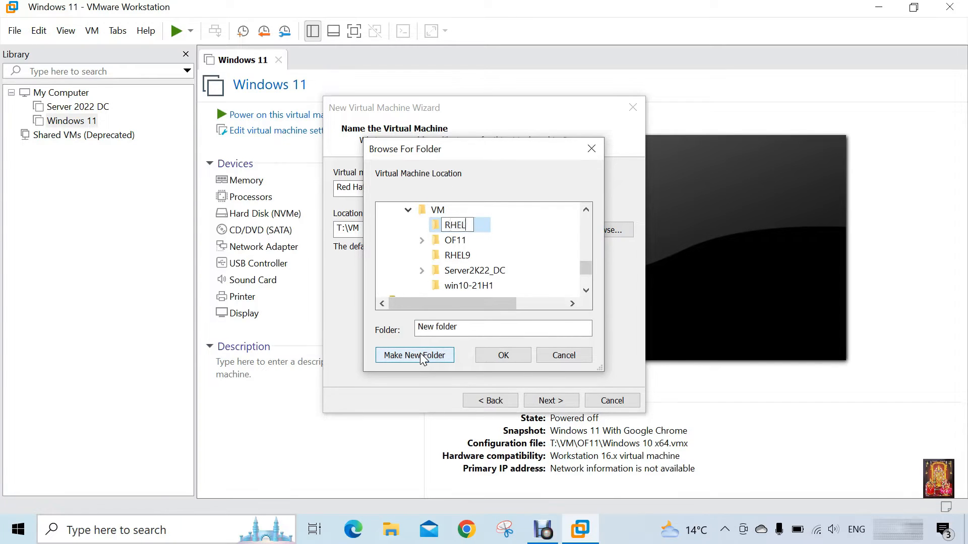
text(0.)
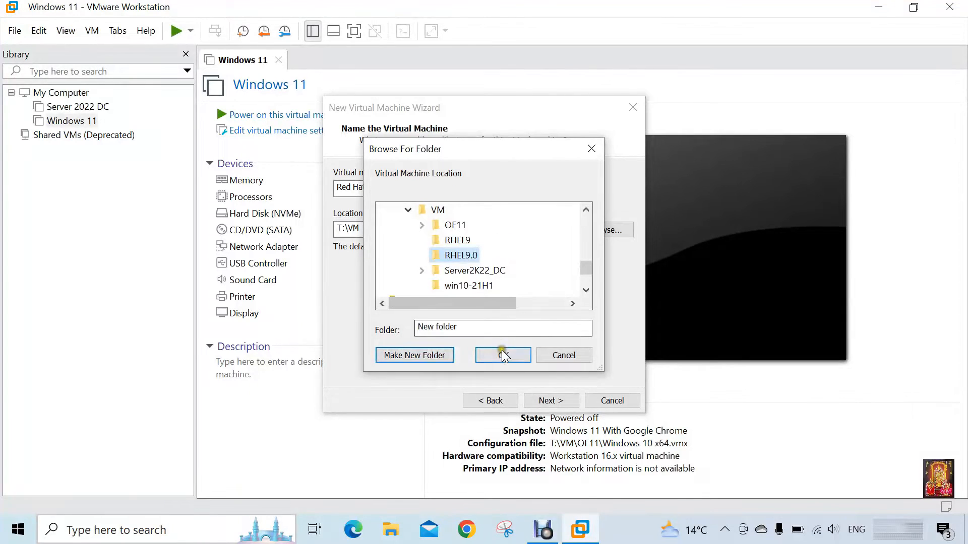
click(503, 355)
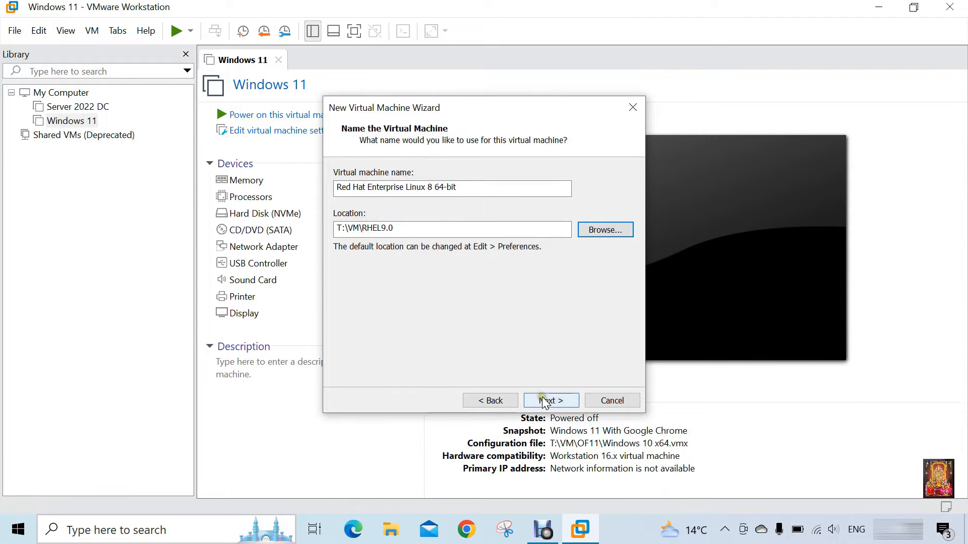
Set the virtual disk size to 80 GB and continue to the Ready to Create summary.
click(551, 401)
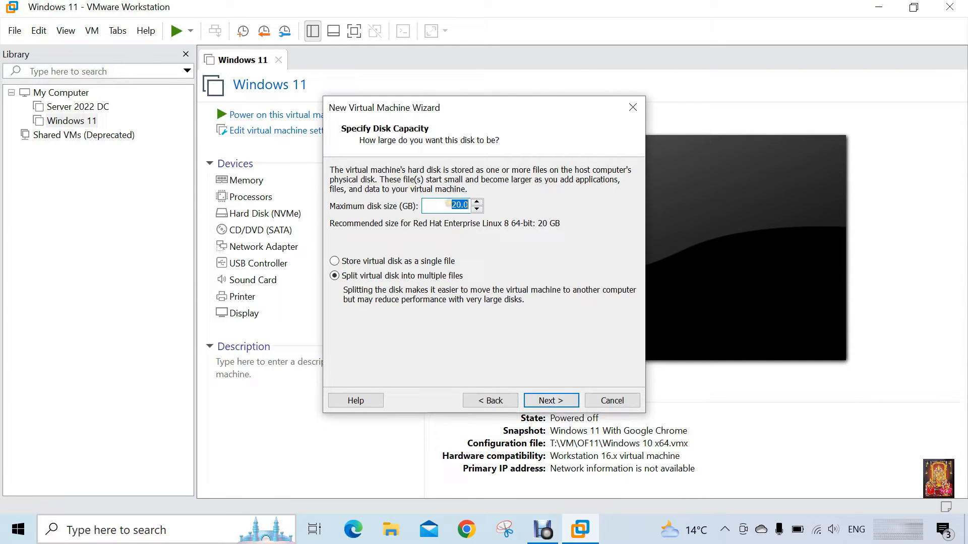
text(4)
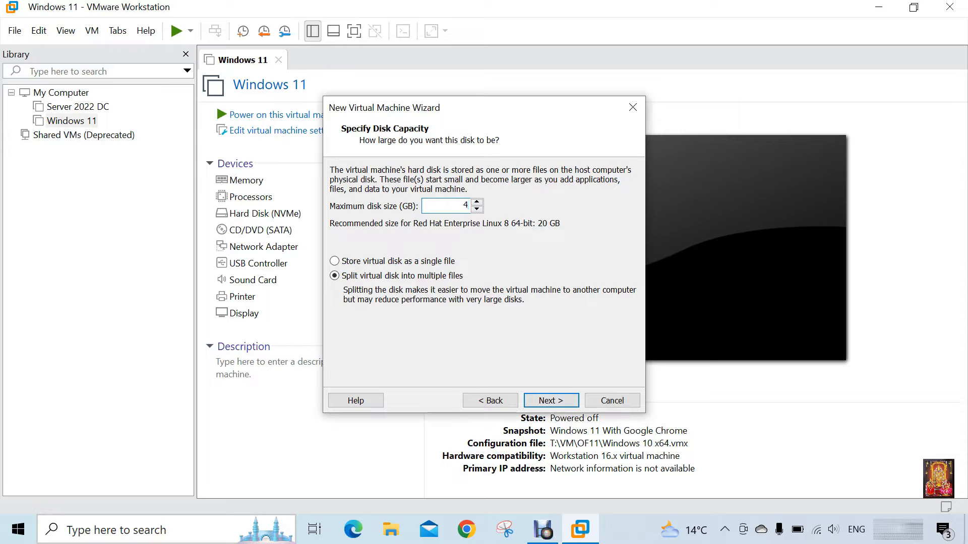
text(0)
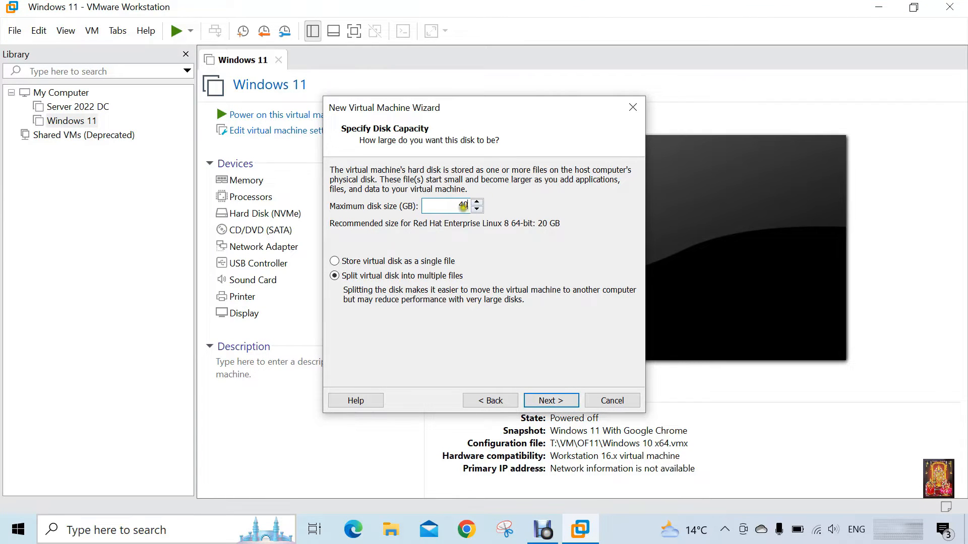
triple_click(462, 206)
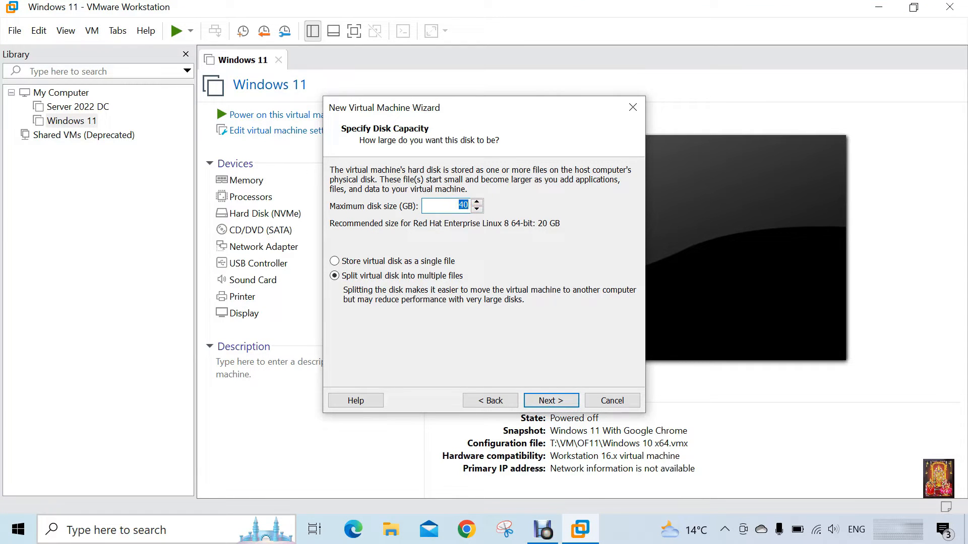
text(80)
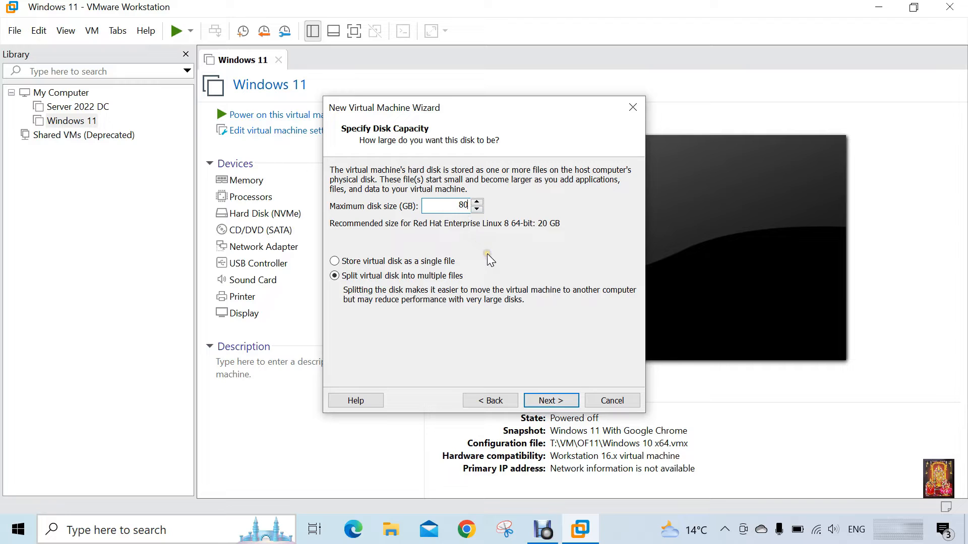
mouse_move(546, 347)
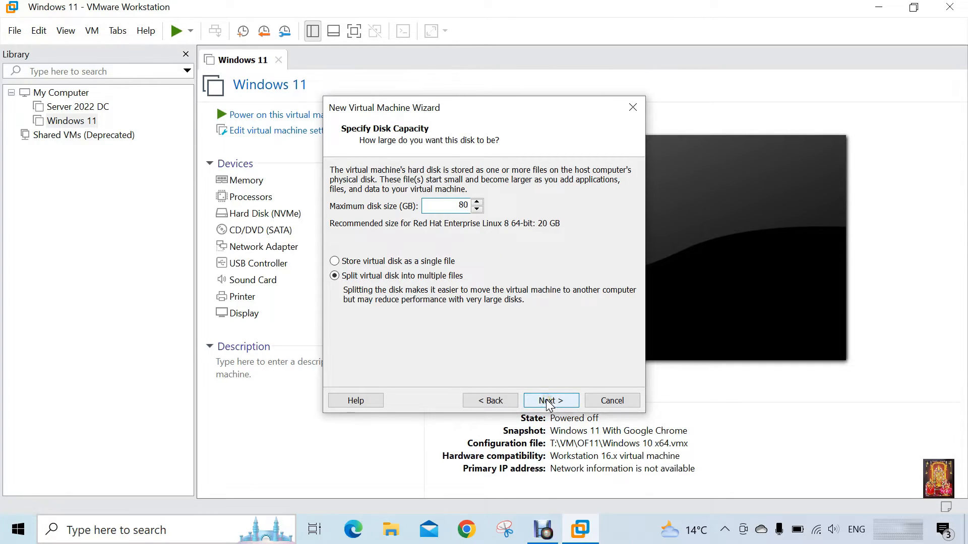
click(551, 400)
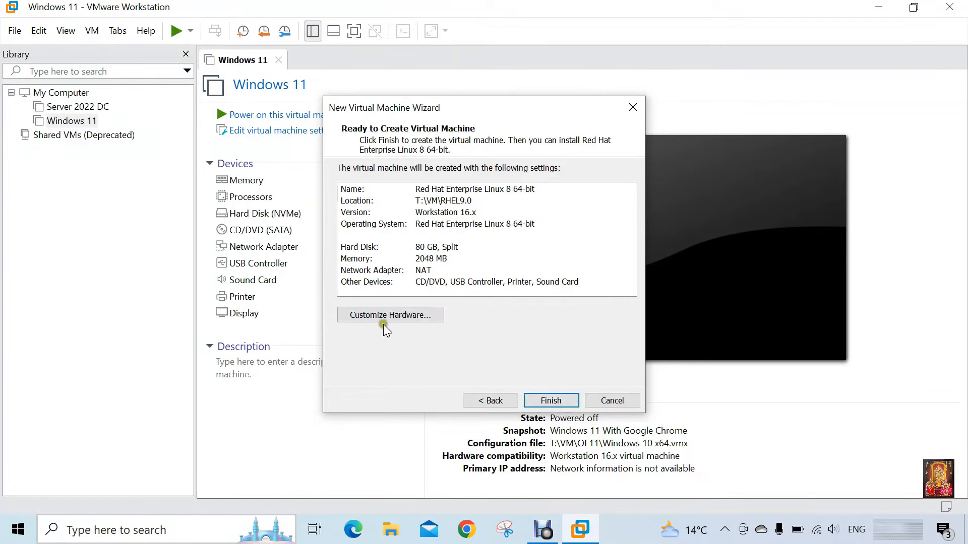
Customize hardware: raise memory to 4 GB and select the processor settings.
click(390, 315)
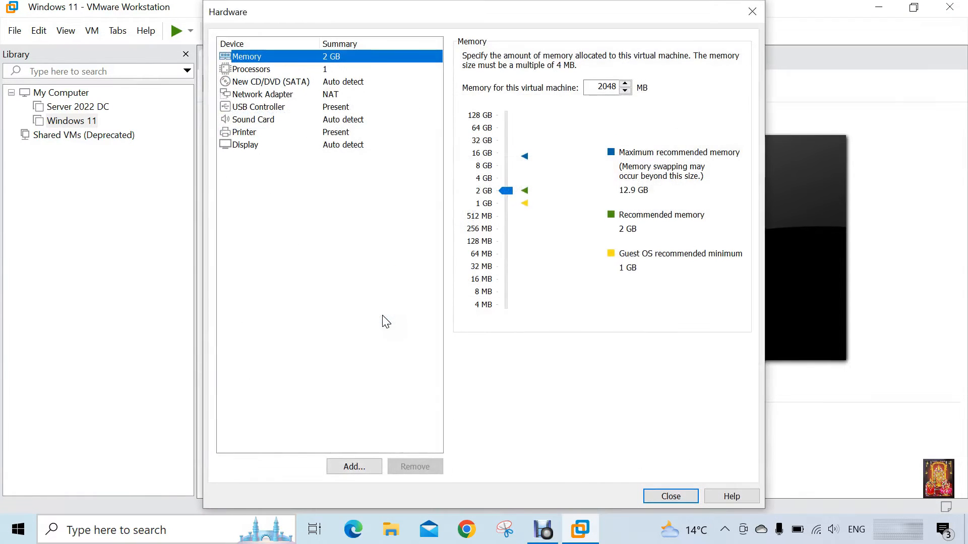
drag(505, 190, 505, 178)
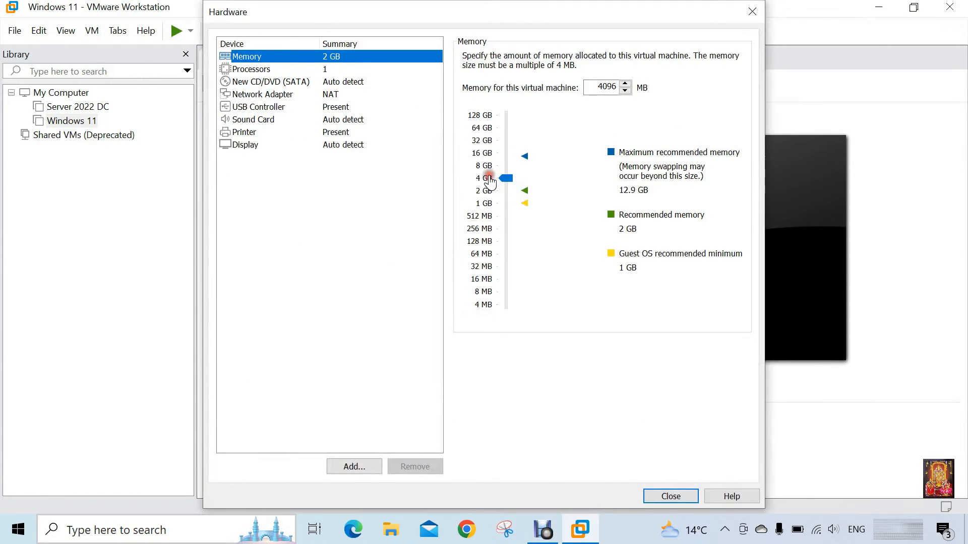
click(251, 70)
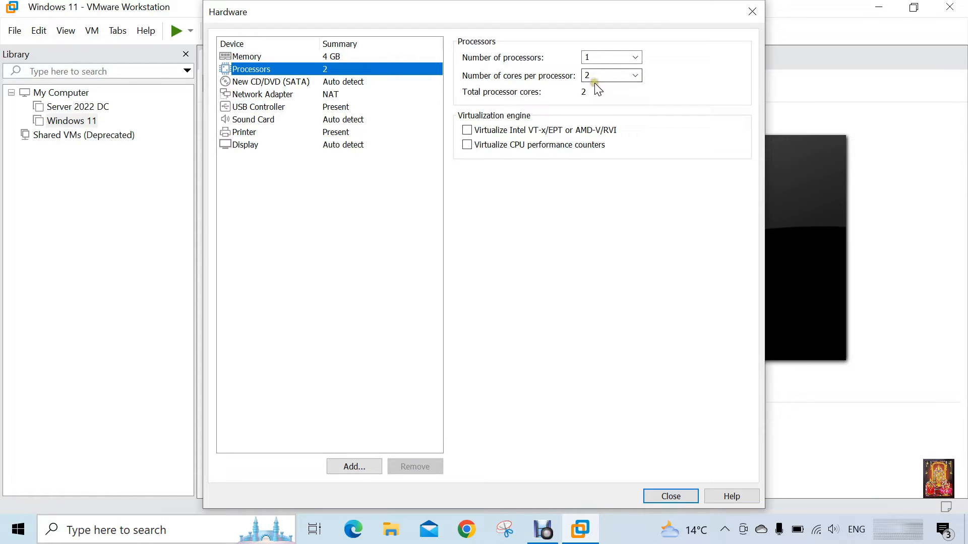
Attach the rhel-baseos-9.1 DVD ISO from Downloads to the CD/DVD drive and close hardware settings.
click(268, 82)
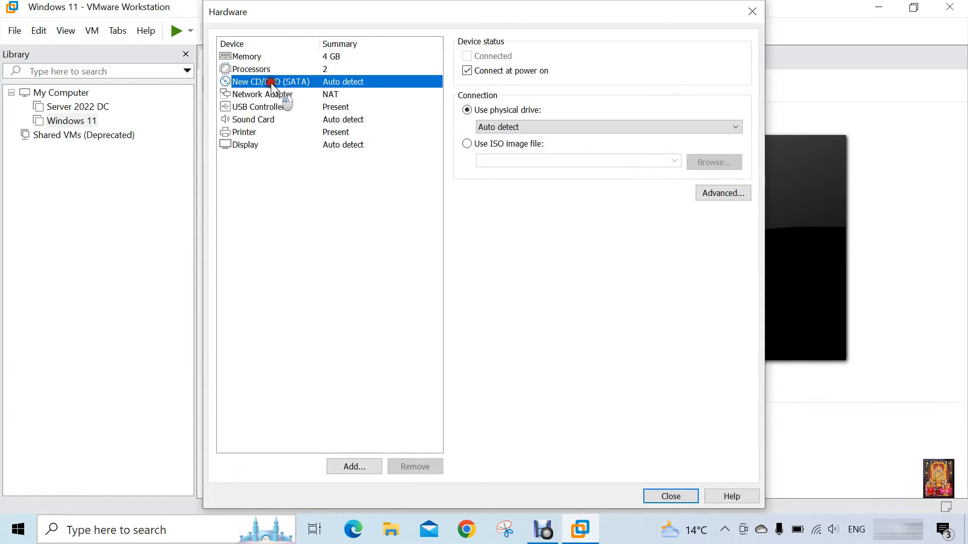
click(270, 81)
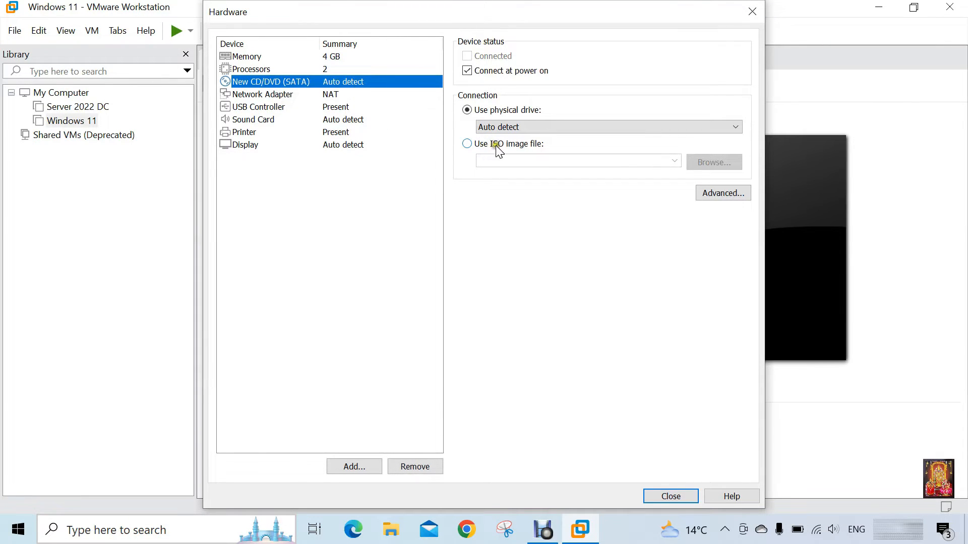
click(466, 144)
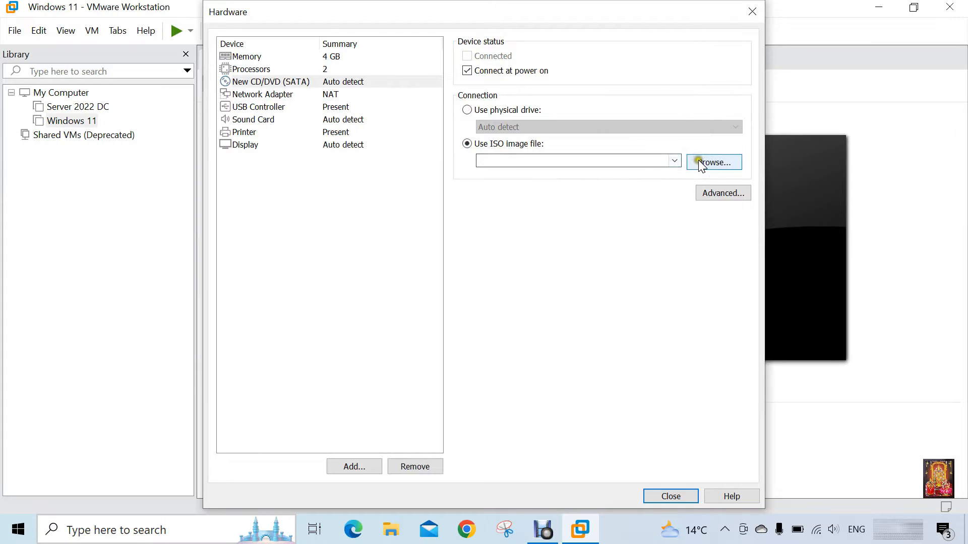
click(714, 162)
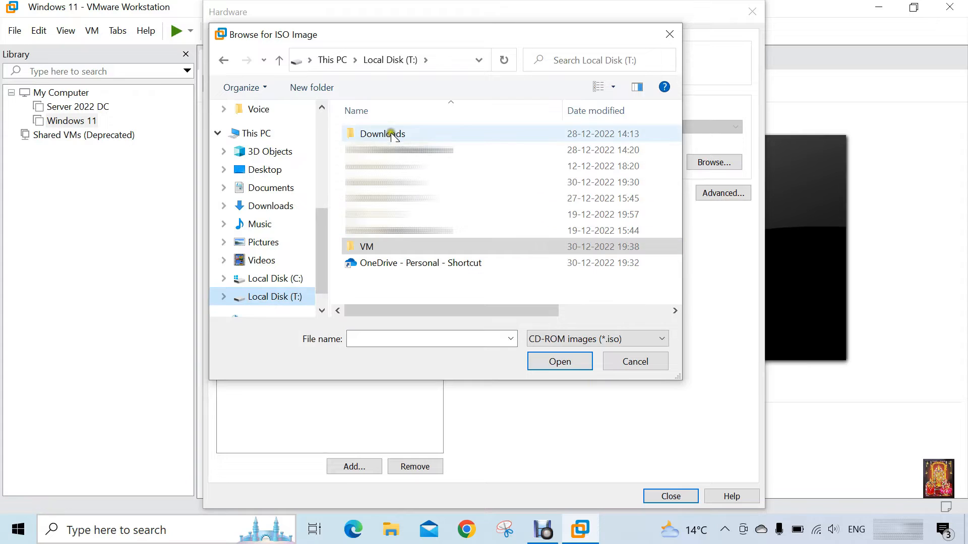
double_click(382, 133)
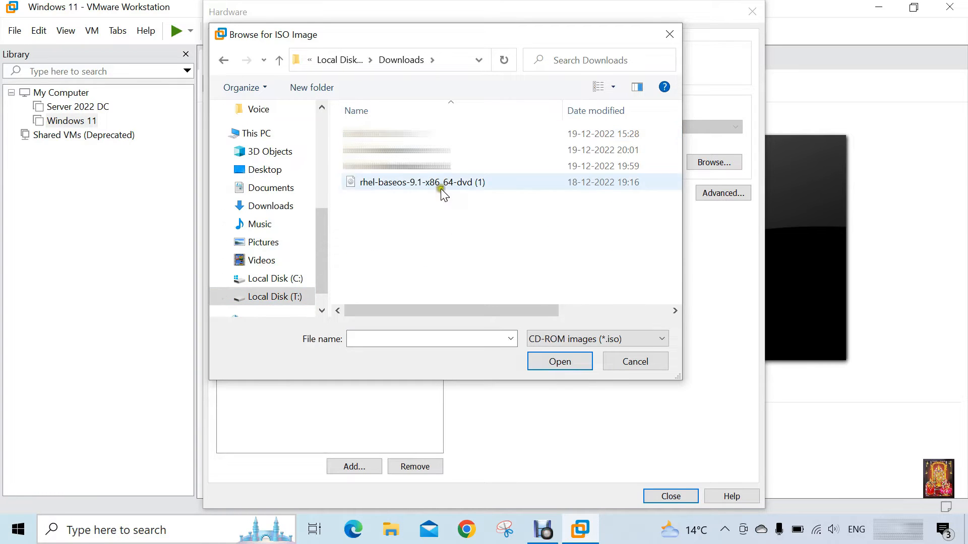
click(420, 182)
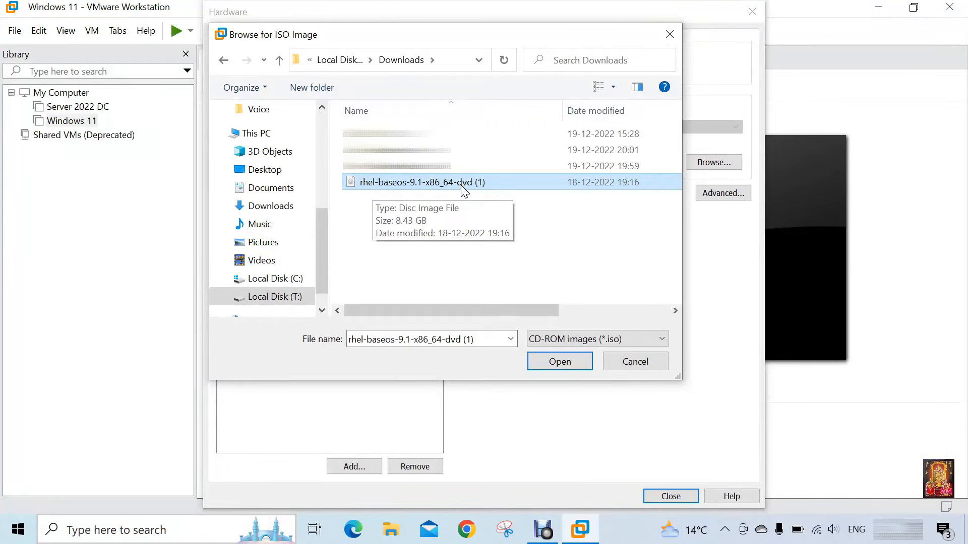
click(560, 362)
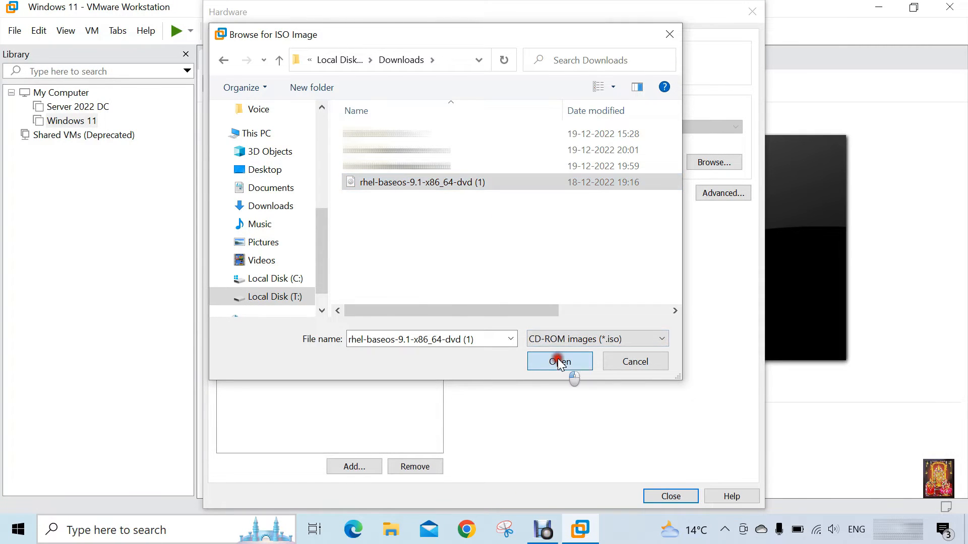
click(560, 362)
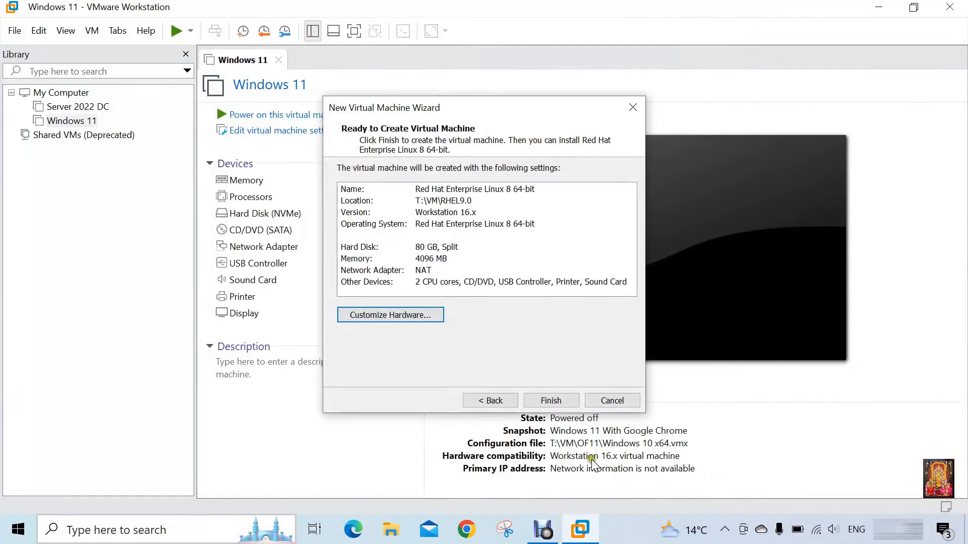
Finish creating the virtual machine and power it on into the RHEL installer.
click(551, 401)
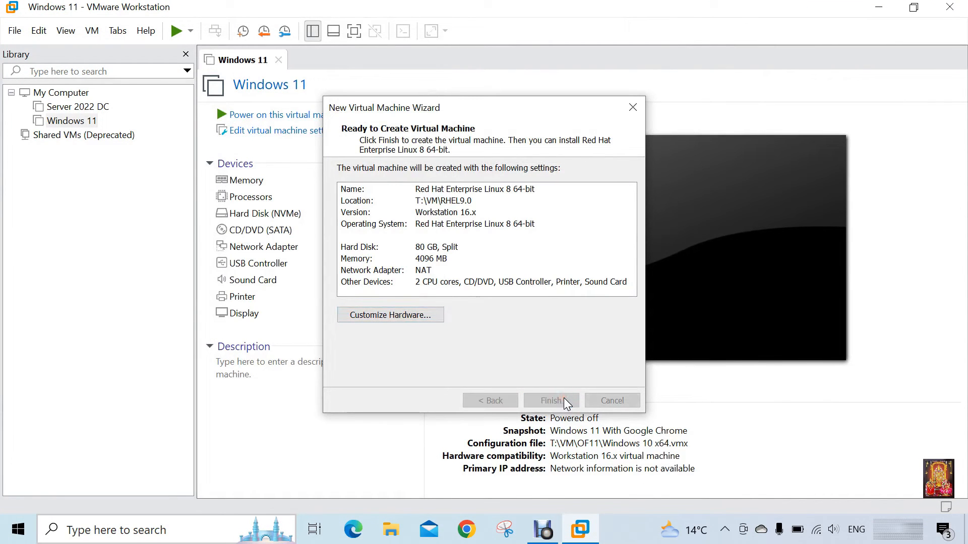
click(551, 400)
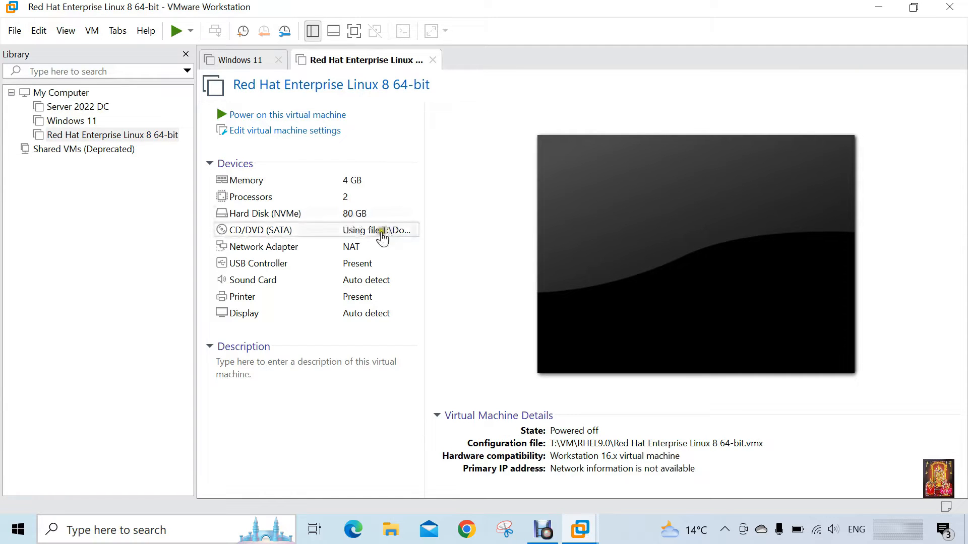
mouse_move(282, 135)
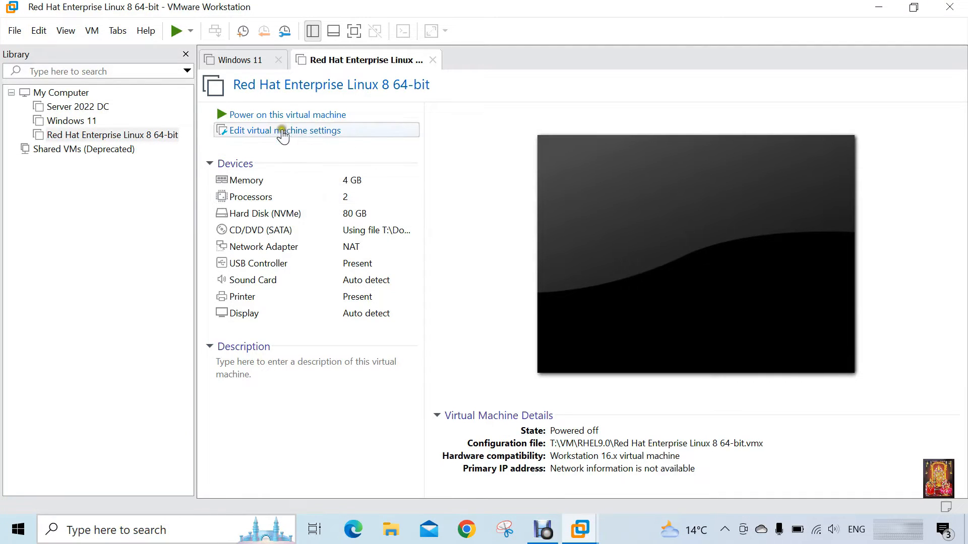
mouse_move(298, 121)
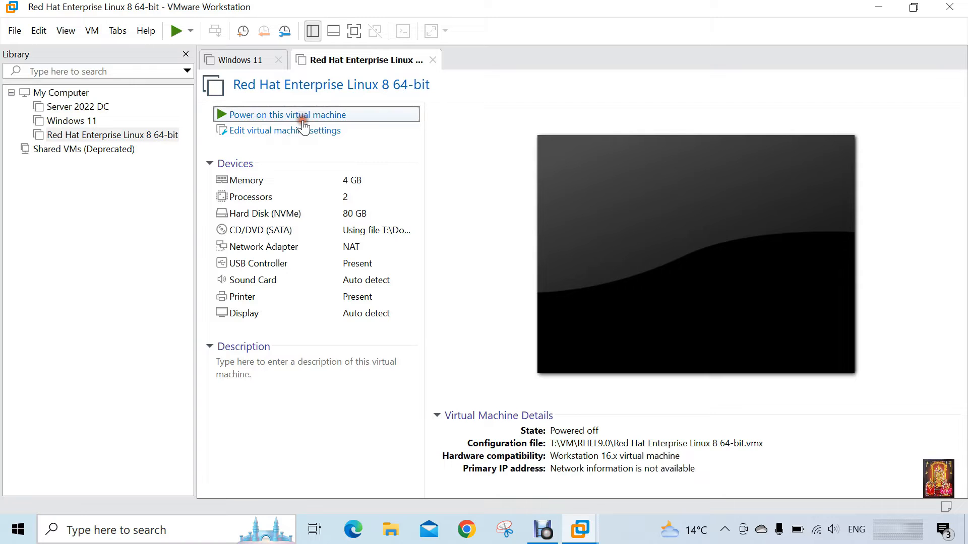
click(284, 115)
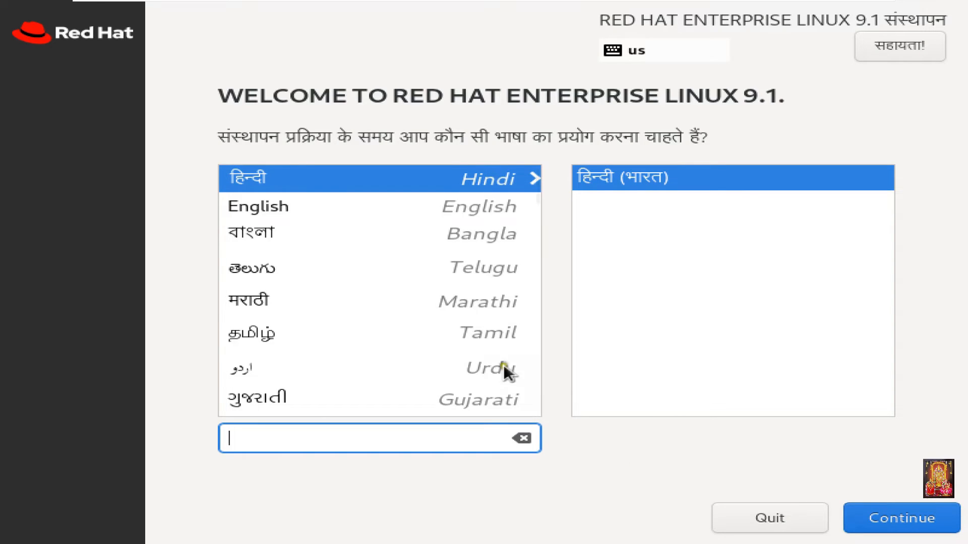
Select English, English (India) as installer language and continue to the Installation Summary.
click(257, 206)
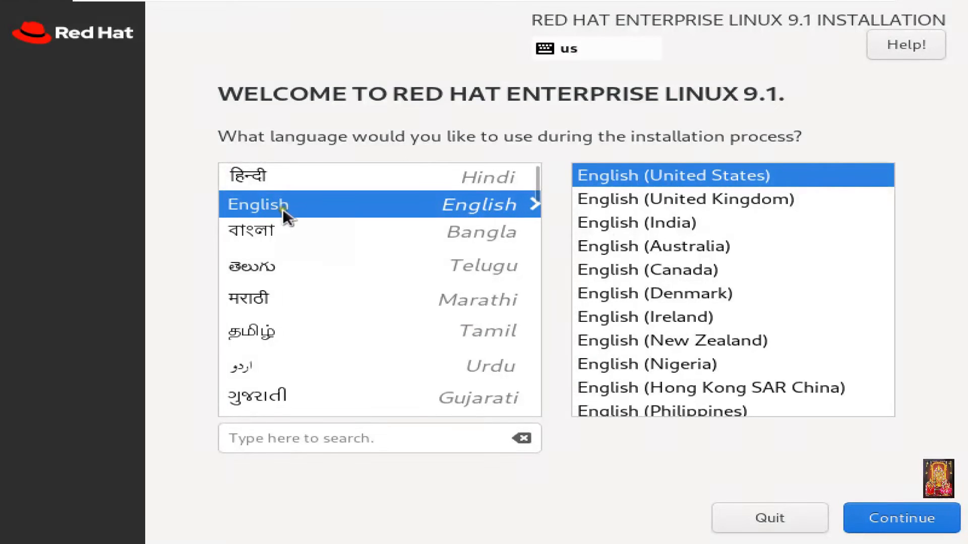
click(633, 223)
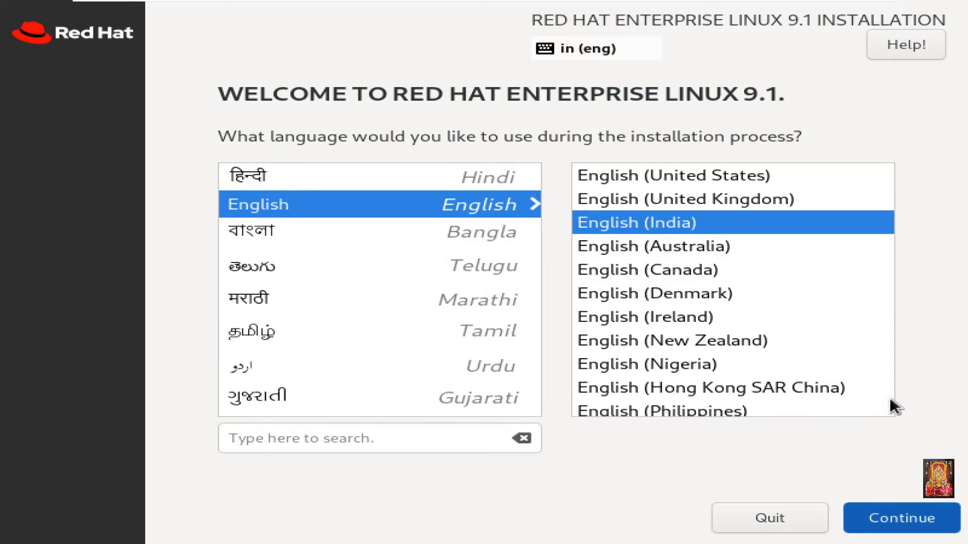
click(902, 519)
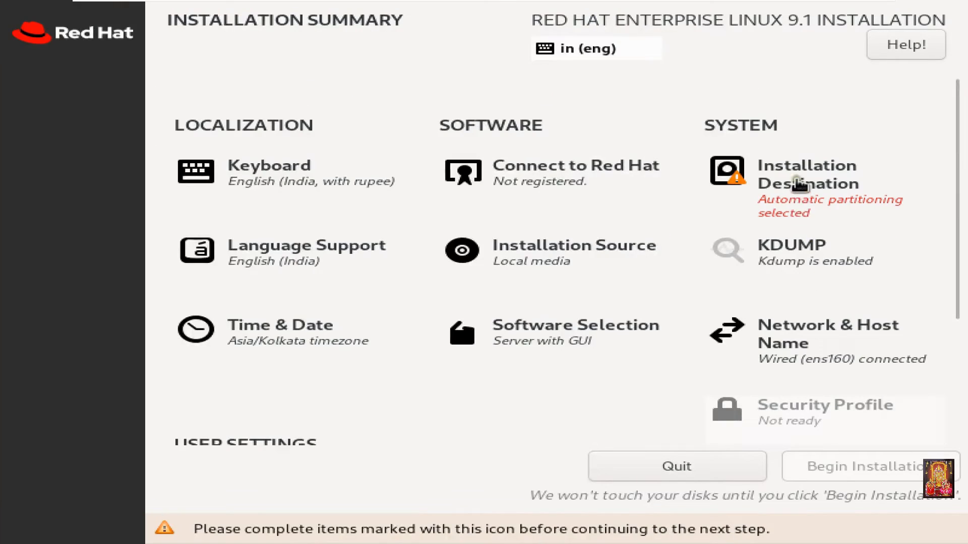
Select the 80 GiB VMware Virtual NVMe Disk as install target and confirm with Done.
click(801, 182)
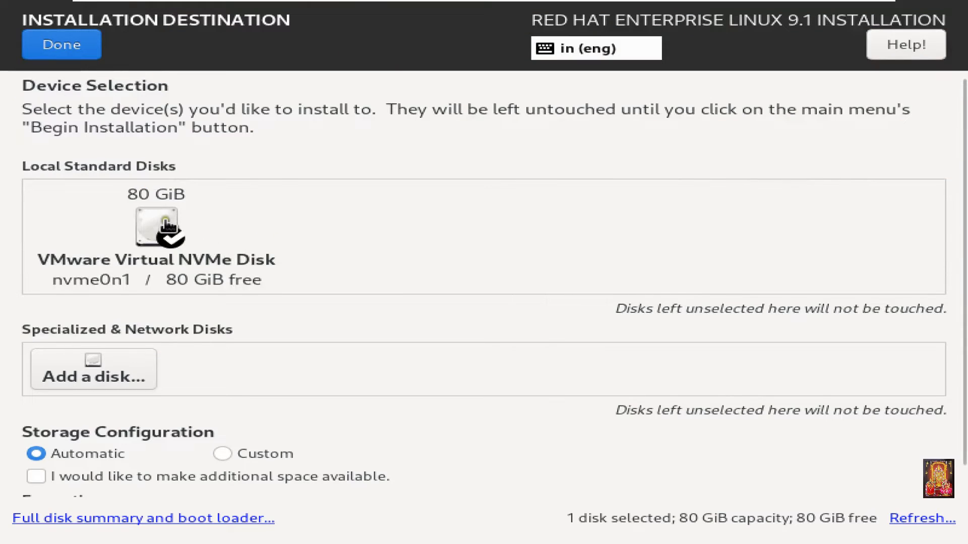
click(160, 232)
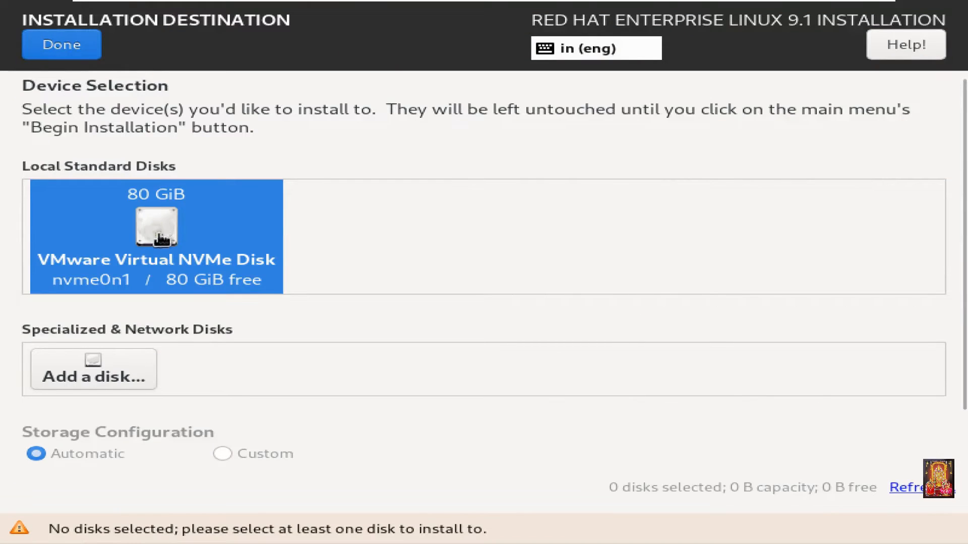
click(157, 234)
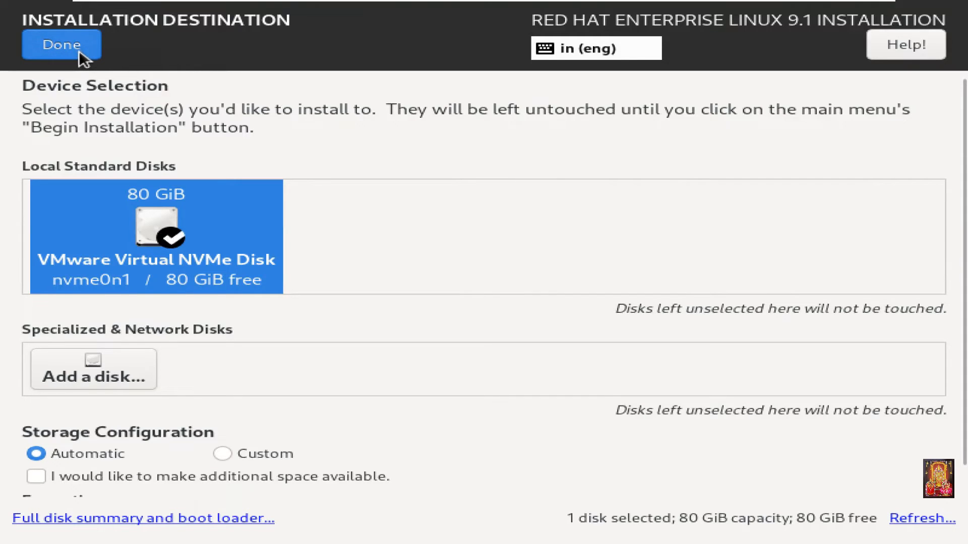
click(60, 44)
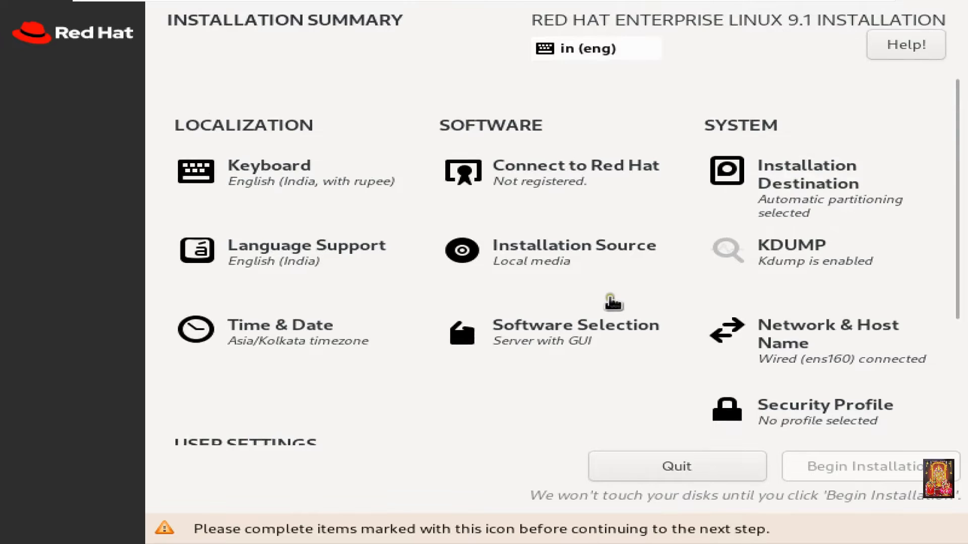
mouse_move(573, 265)
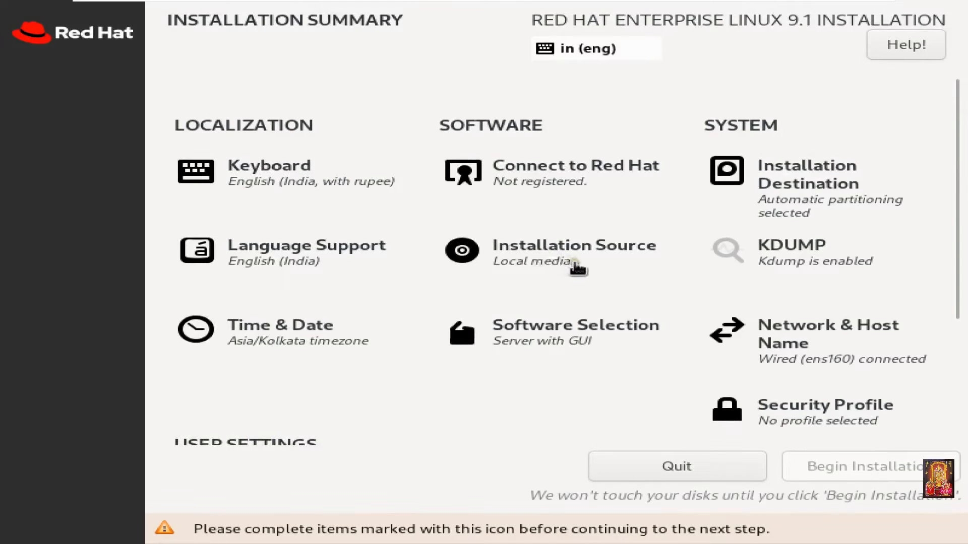
scroll(down, 3)
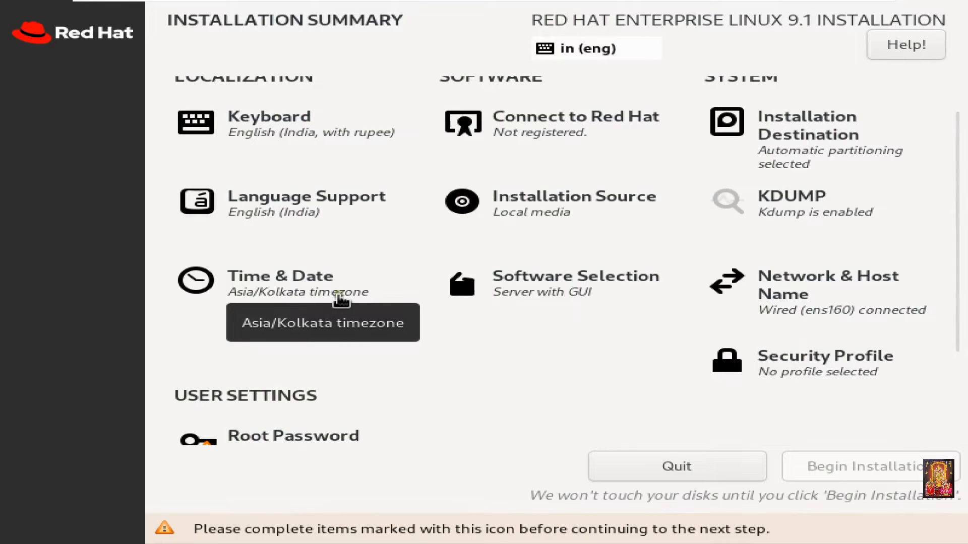
click(576, 276)
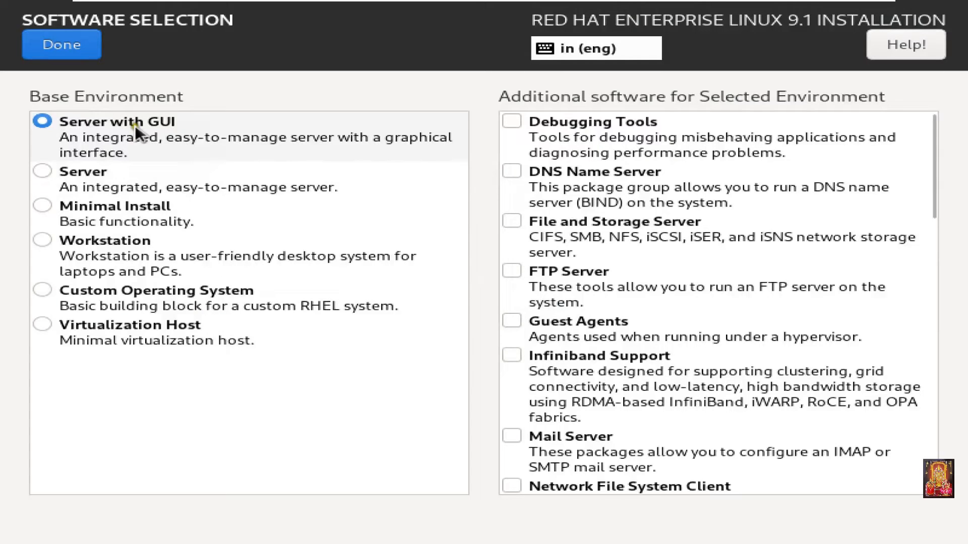
mouse_move(922, 188)
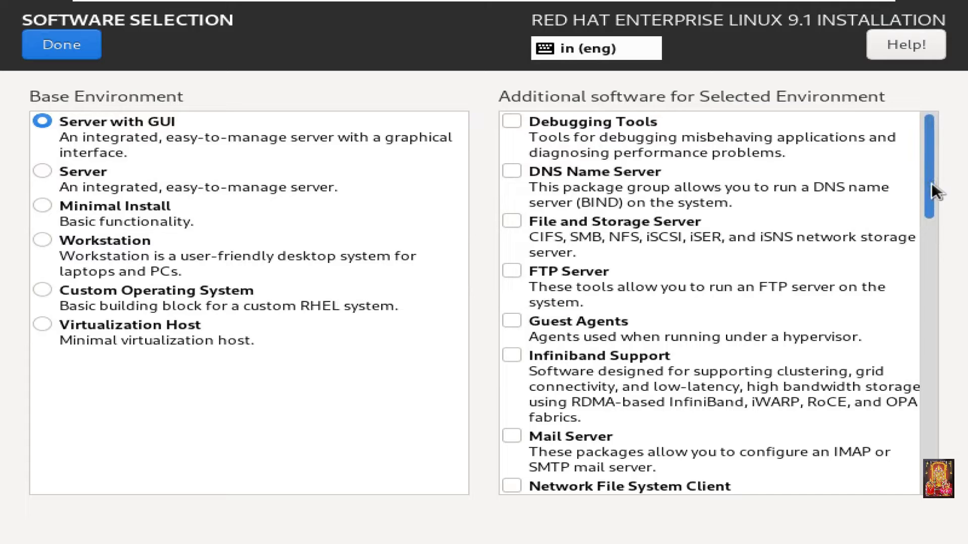
Tick the Network Servers, Windows File Server and Basic Web Server add-ons and confirm the selection.
scroll(down, 3)
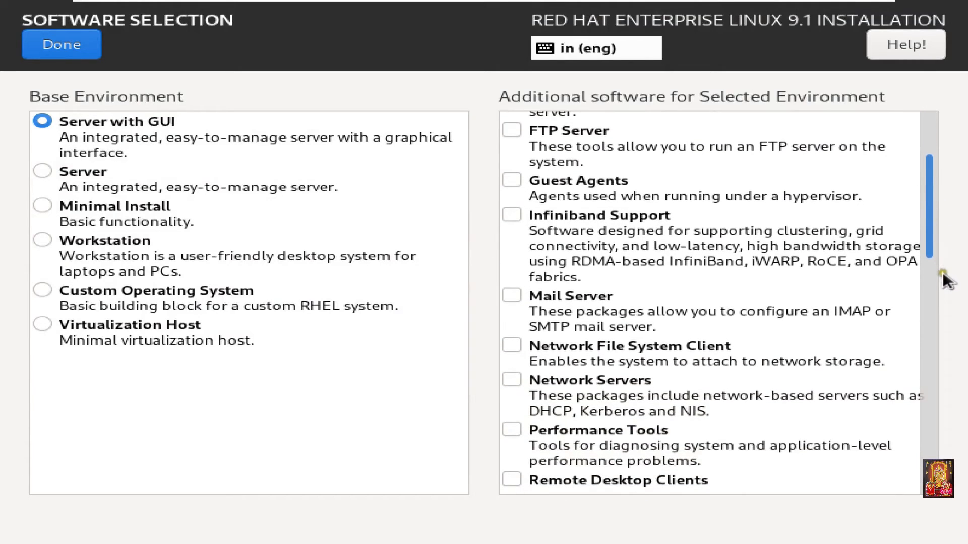
scroll(down, 3)
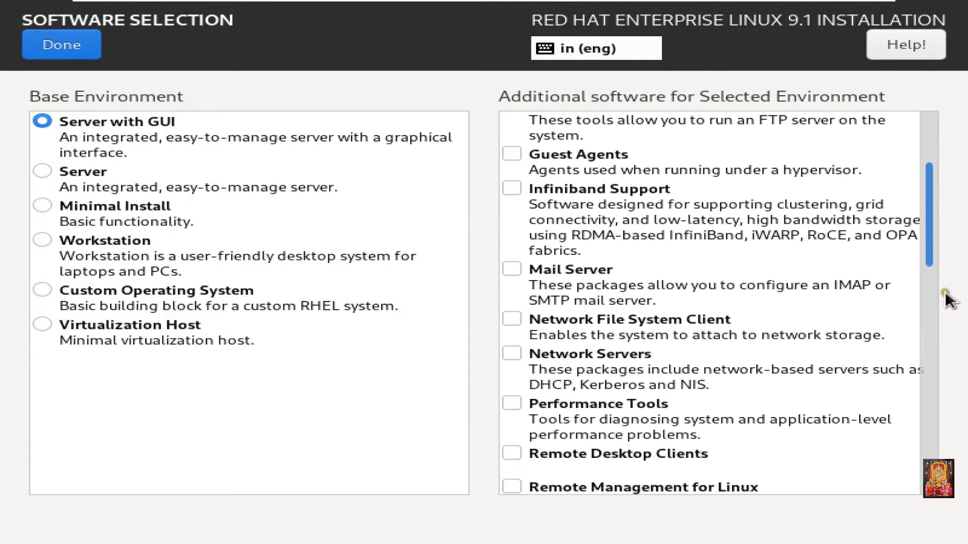
click(513, 353)
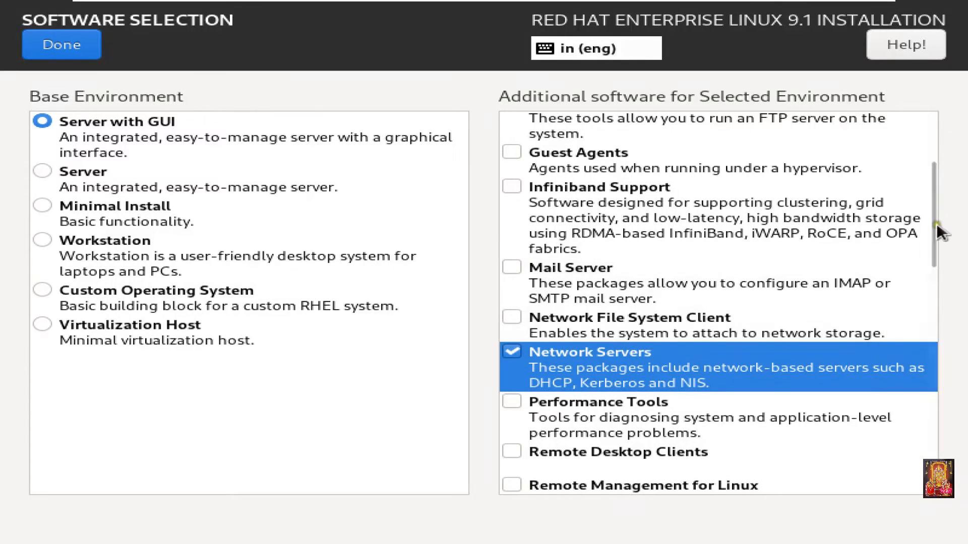
scroll(down, 3)
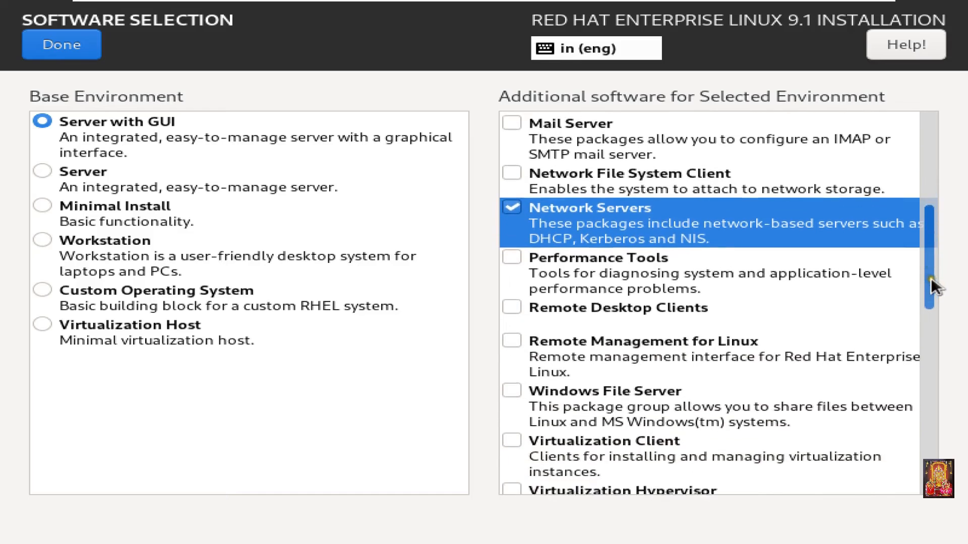
scroll(down, 3)
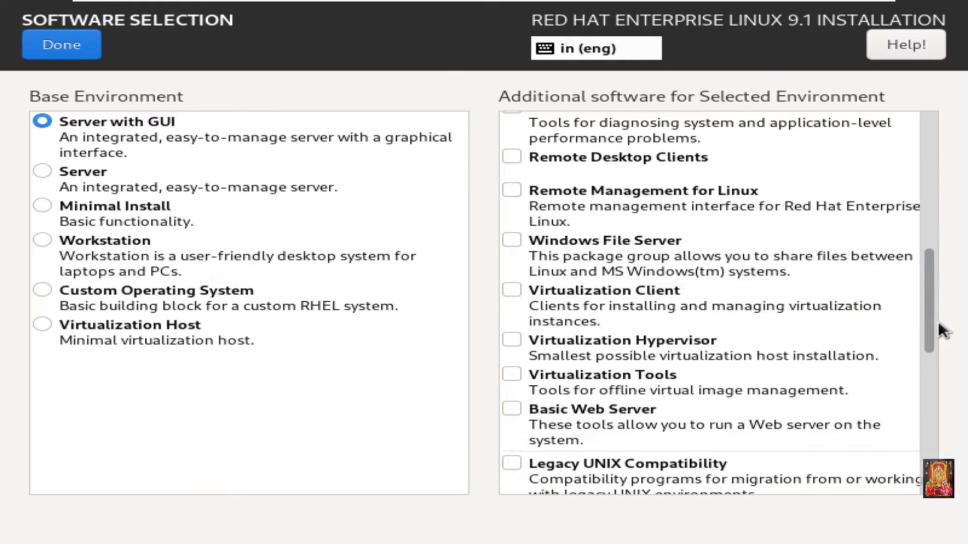
click(511, 241)
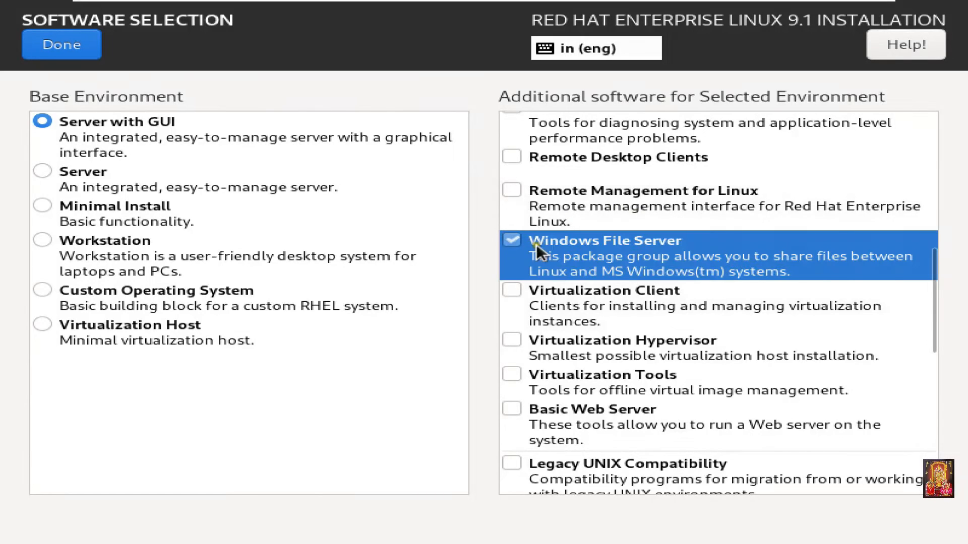
mouse_move(621, 392)
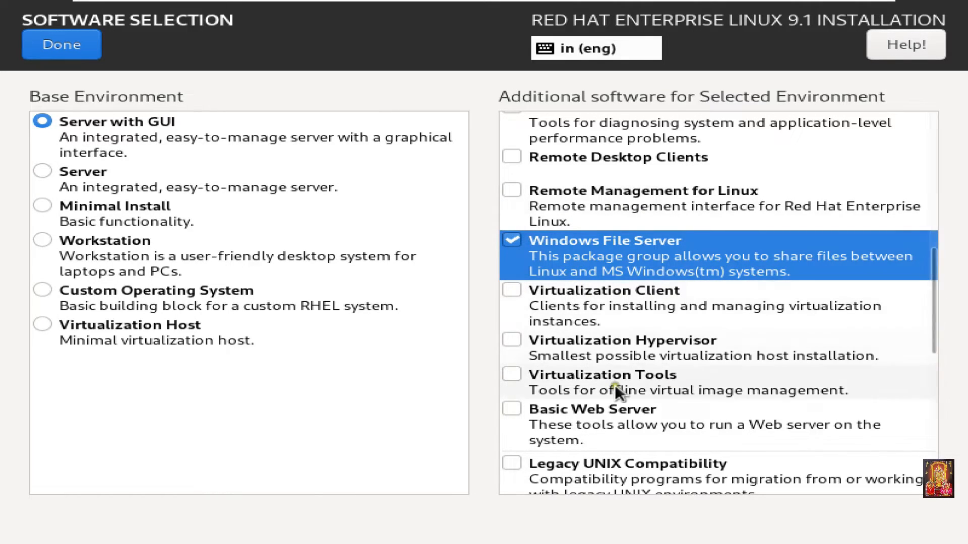
click(512, 409)
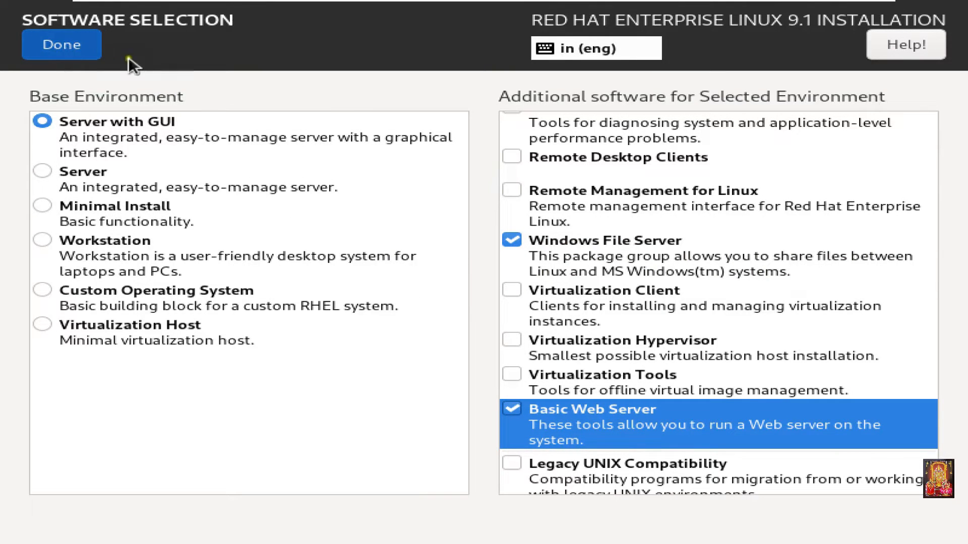
click(60, 44)
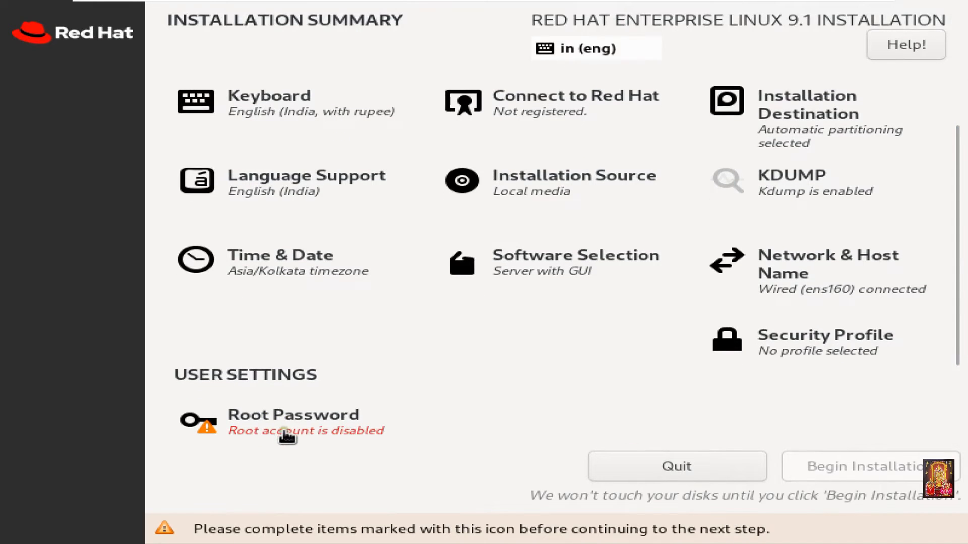
Enter and confirm the root password, accepting the weak-password warning.
click(293, 415)
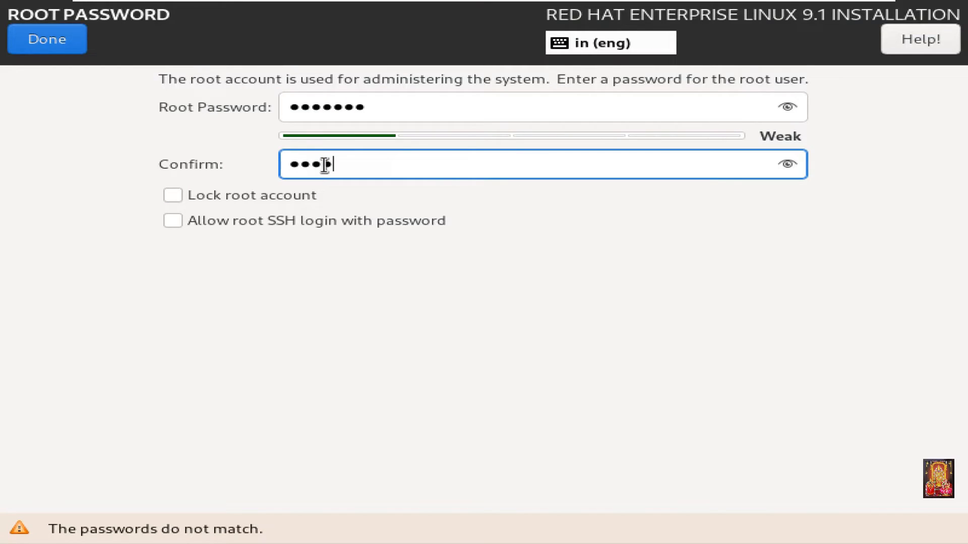
text(•••)
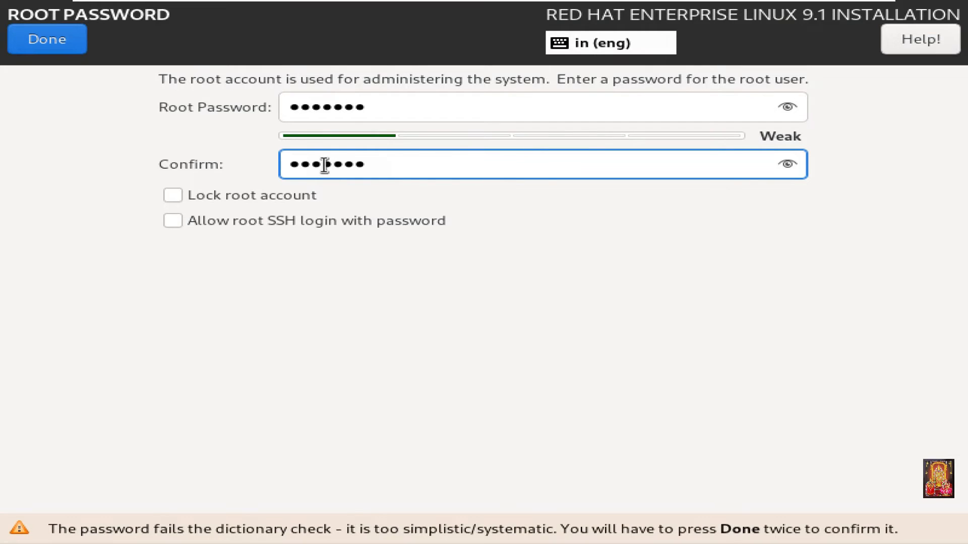
click(47, 39)
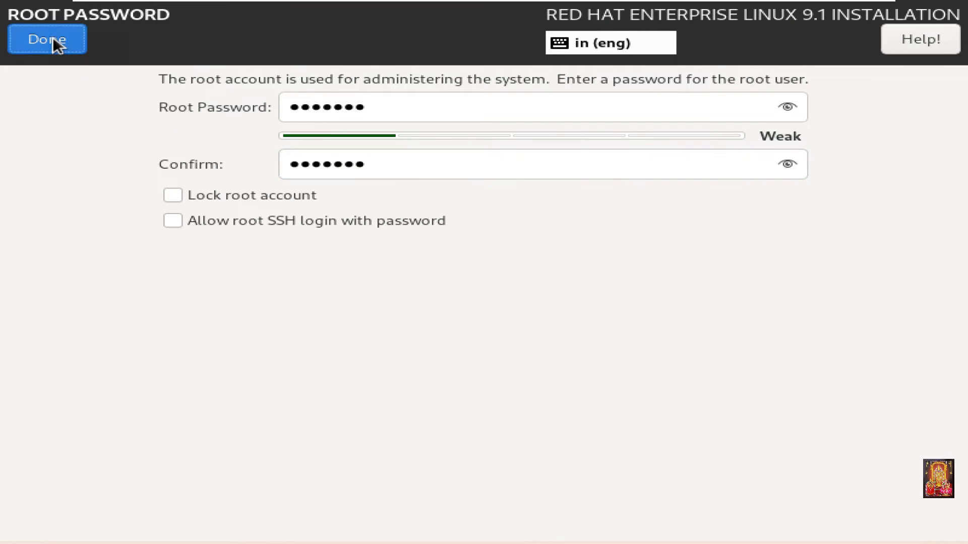
click(44, 39)
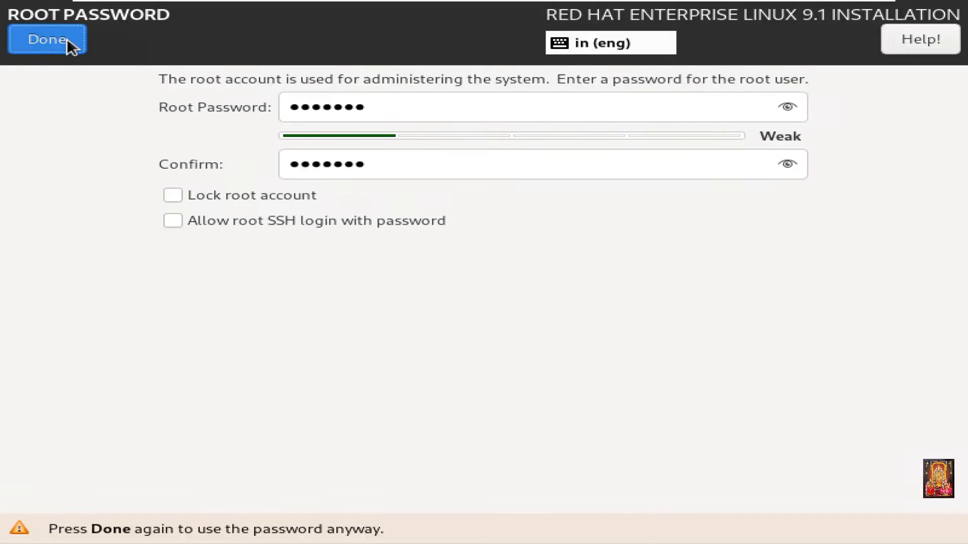
click(42, 40)
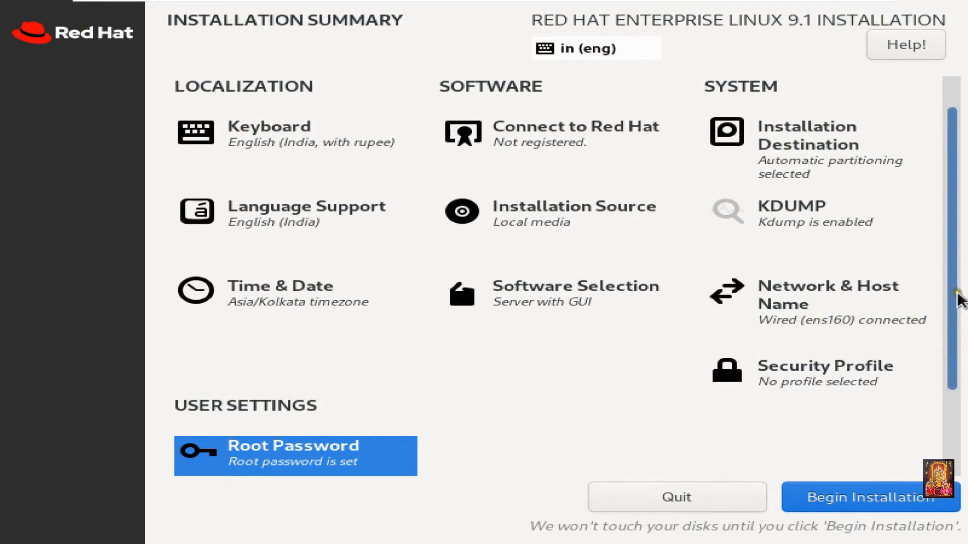
Begin the RHEL 9.1 installation and reboot the system once it completes.
click(868, 496)
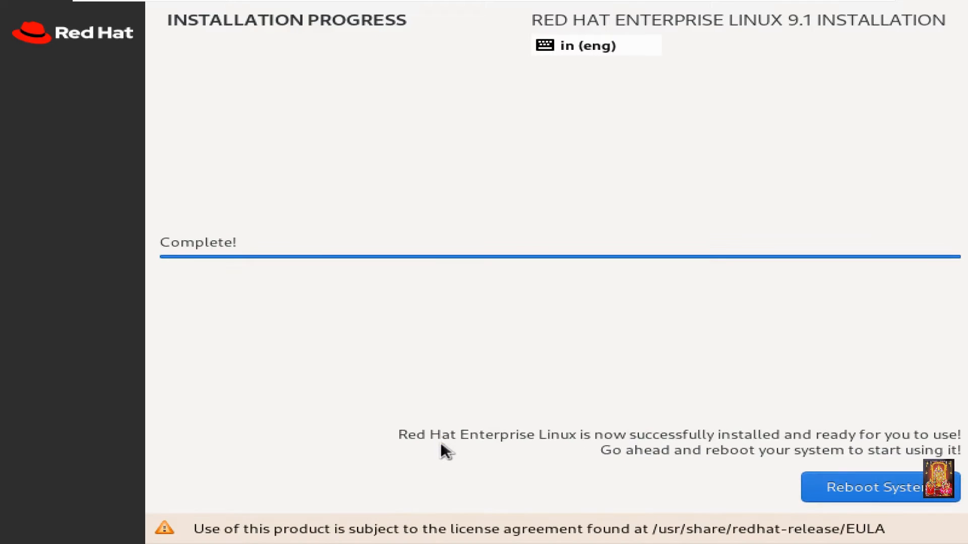
mouse_move(589, 453)
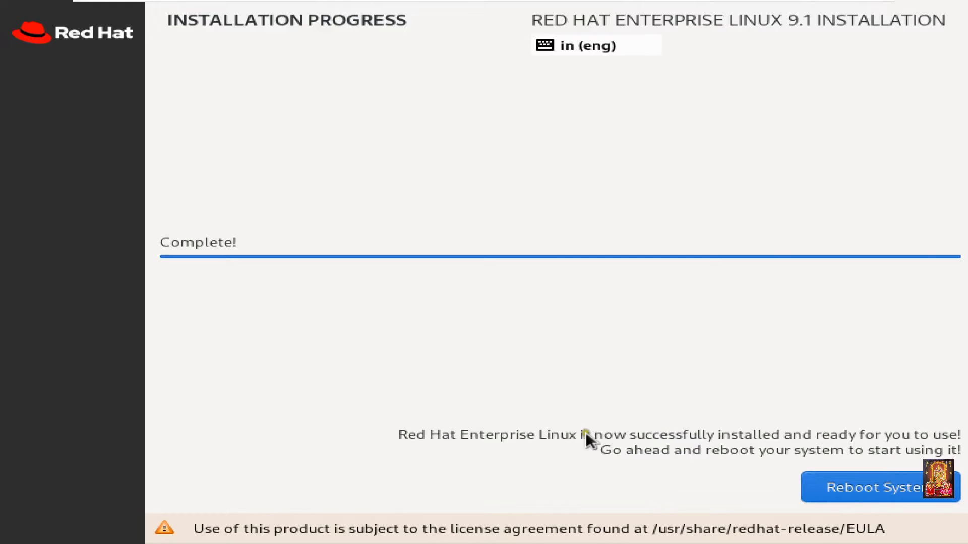
mouse_move(794, 450)
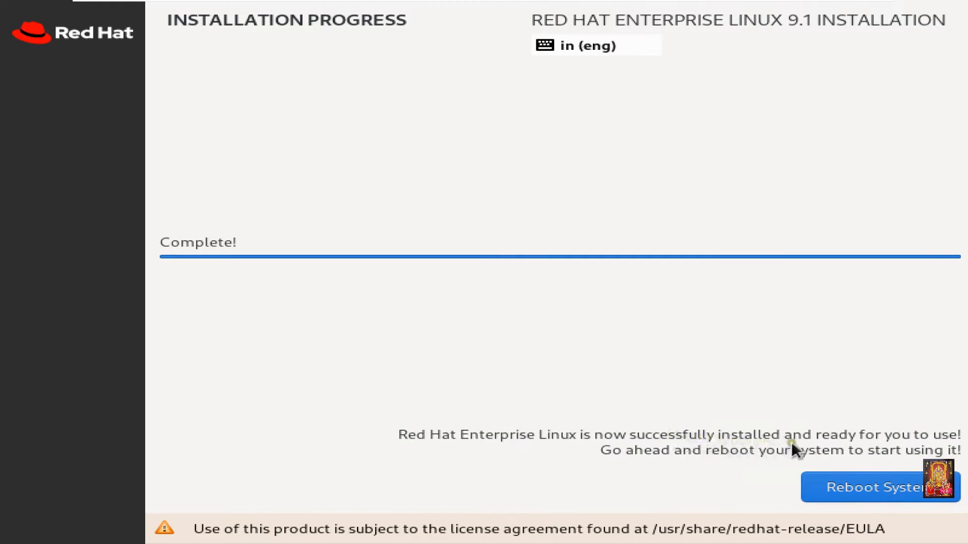
mouse_move(742, 474)
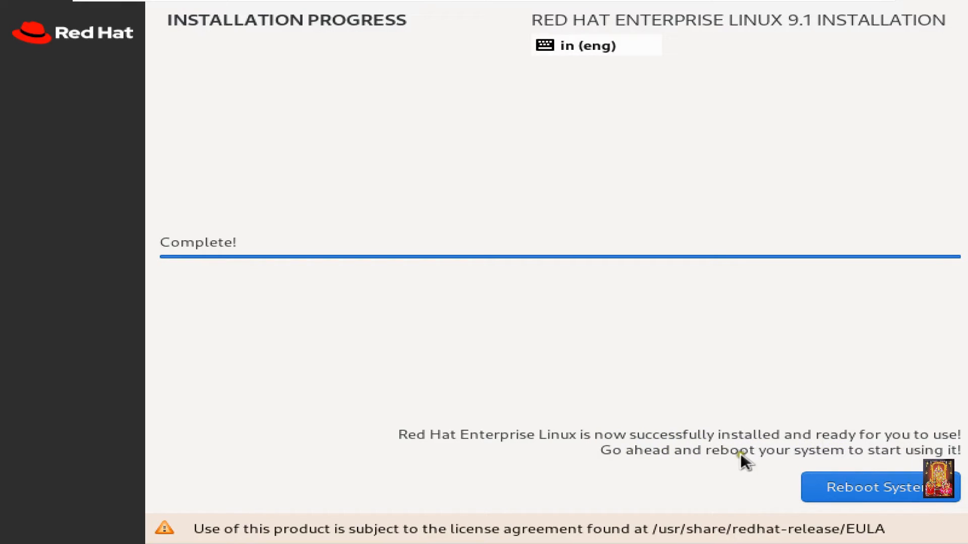
mouse_move(828, 471)
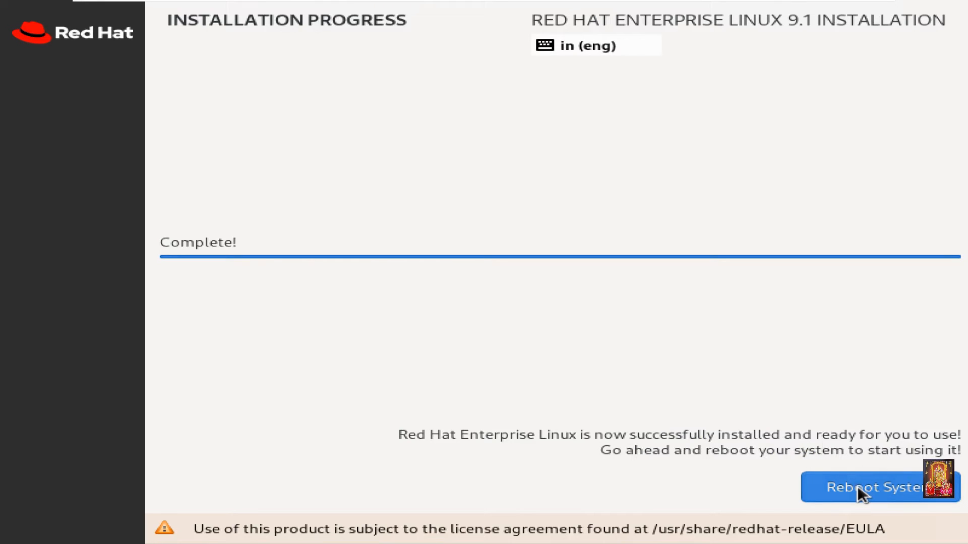
click(870, 487)
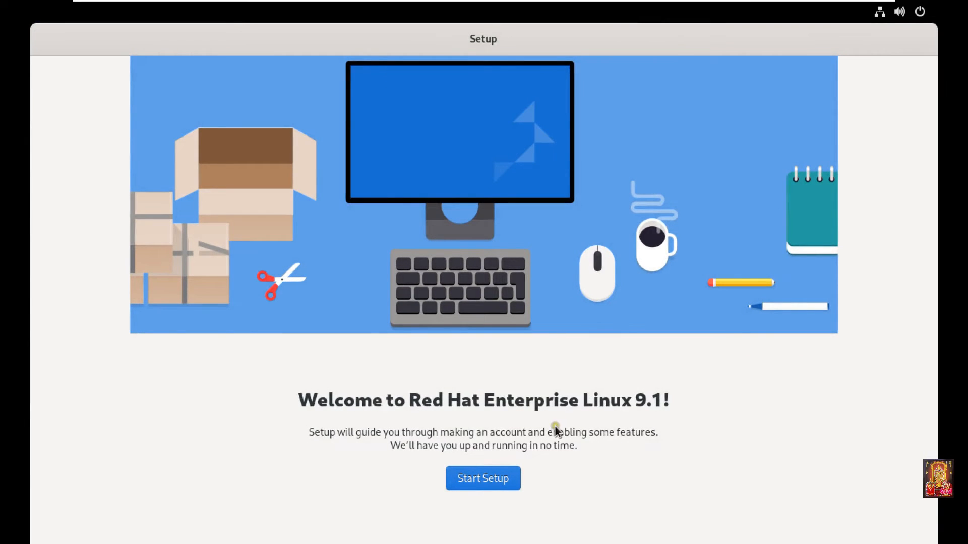
Start first-boot setup, keep location services on and skip online accounts.
click(483, 478)
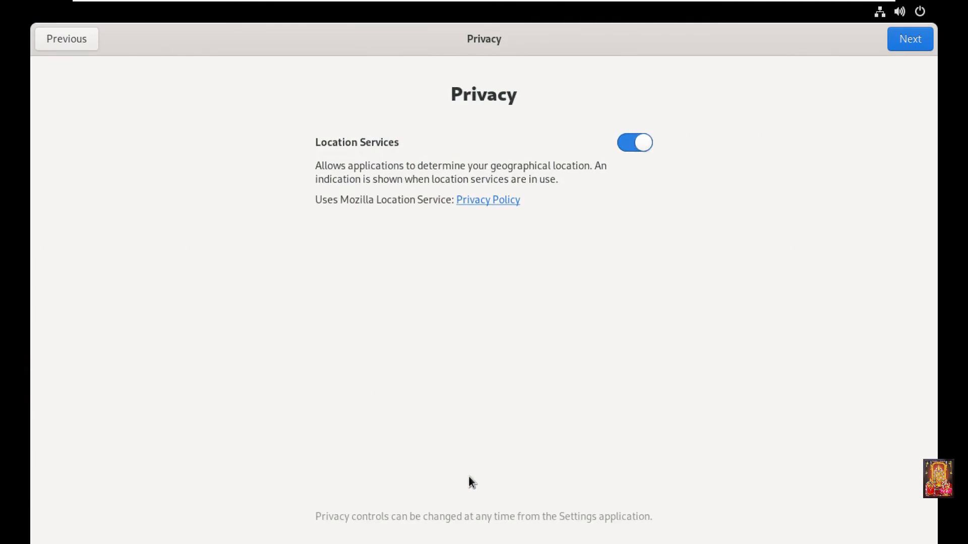
mouse_move(867, 78)
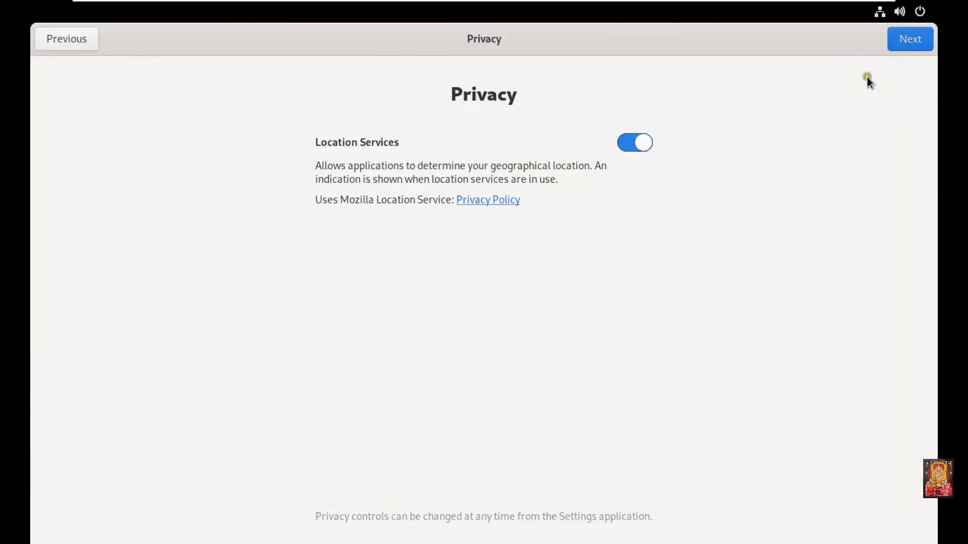
click(910, 39)
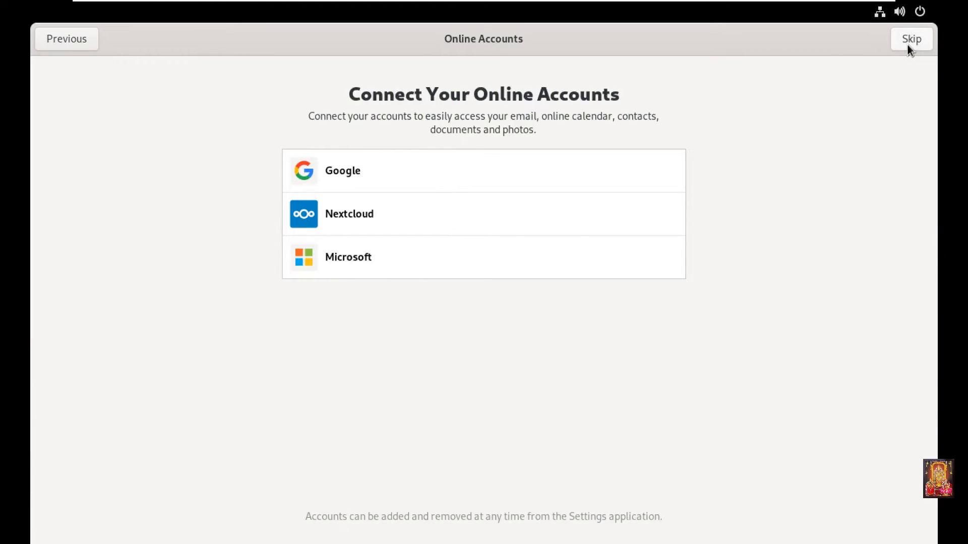
click(911, 39)
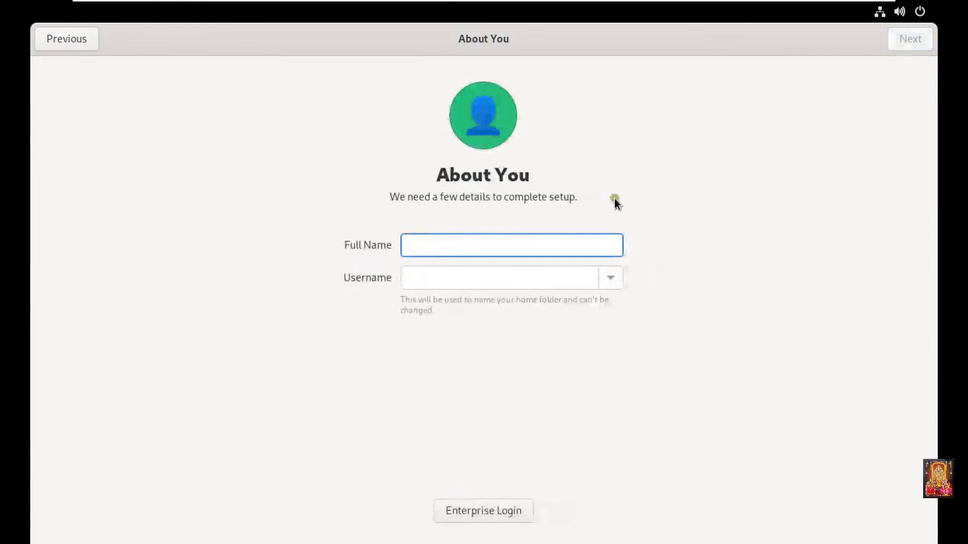
Name the new user 'Rohit', confirm the password and finish first-boot setup.
text(R)
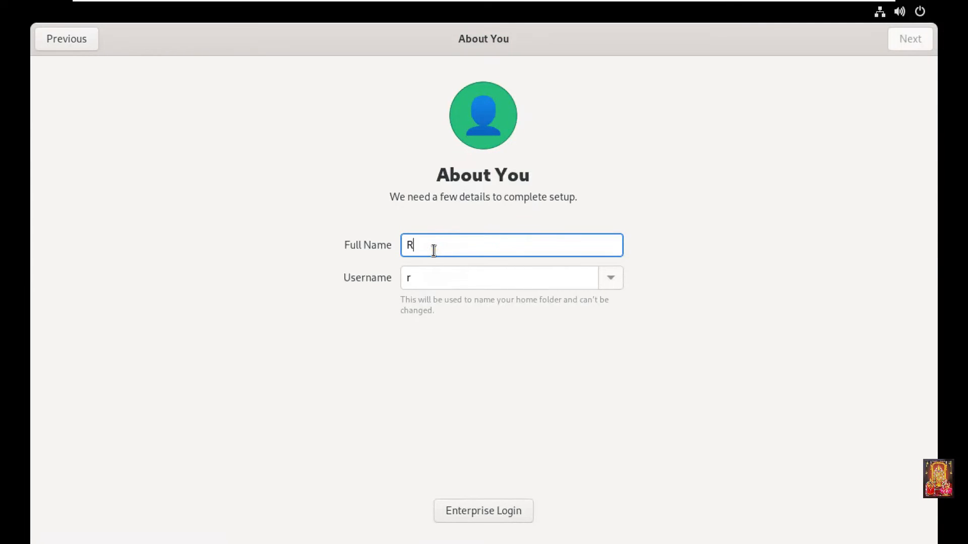
text(ohit)
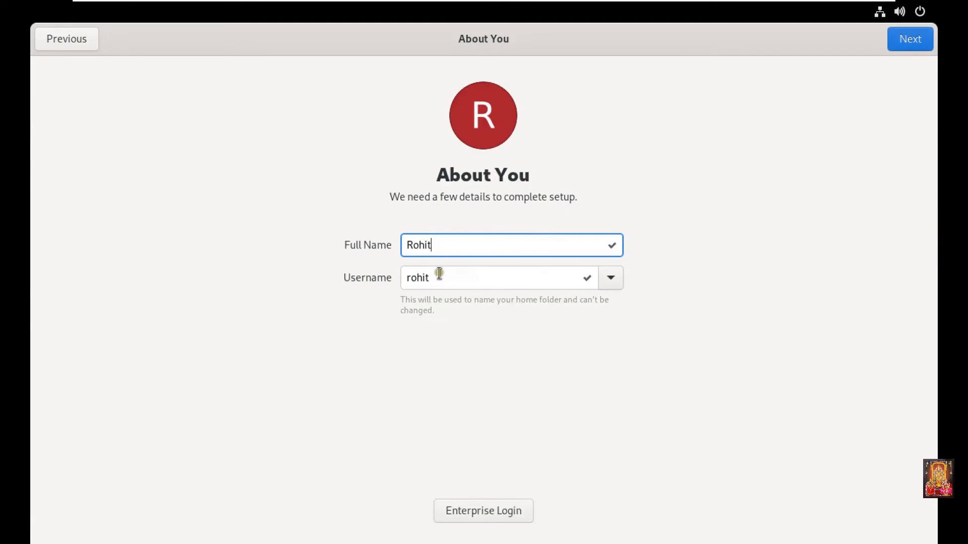
mouse_move(862, 60)
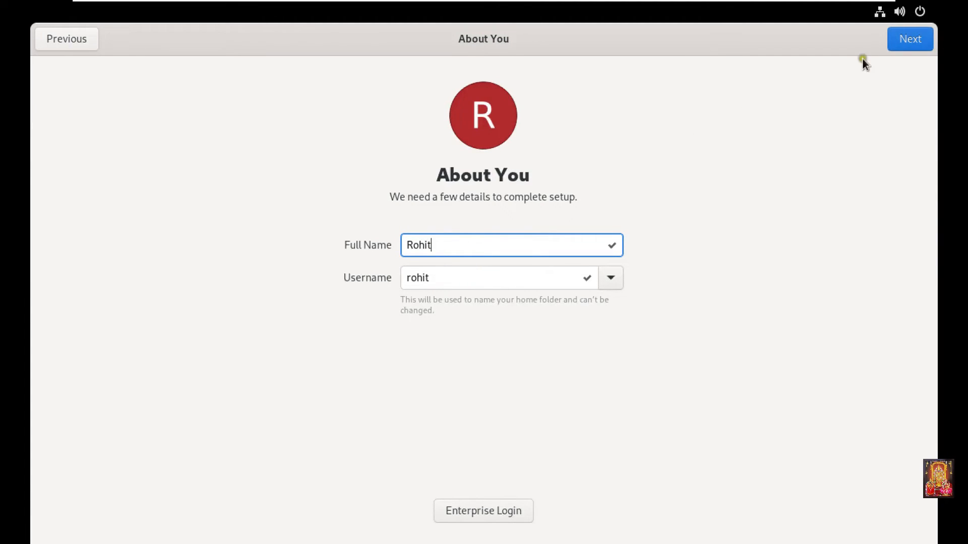
click(910, 38)
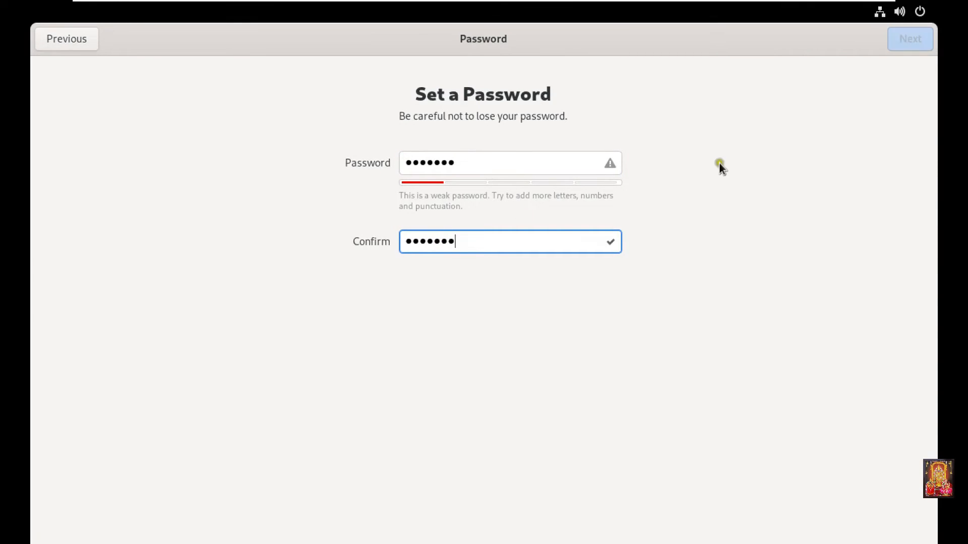
mouse_move(910, 39)
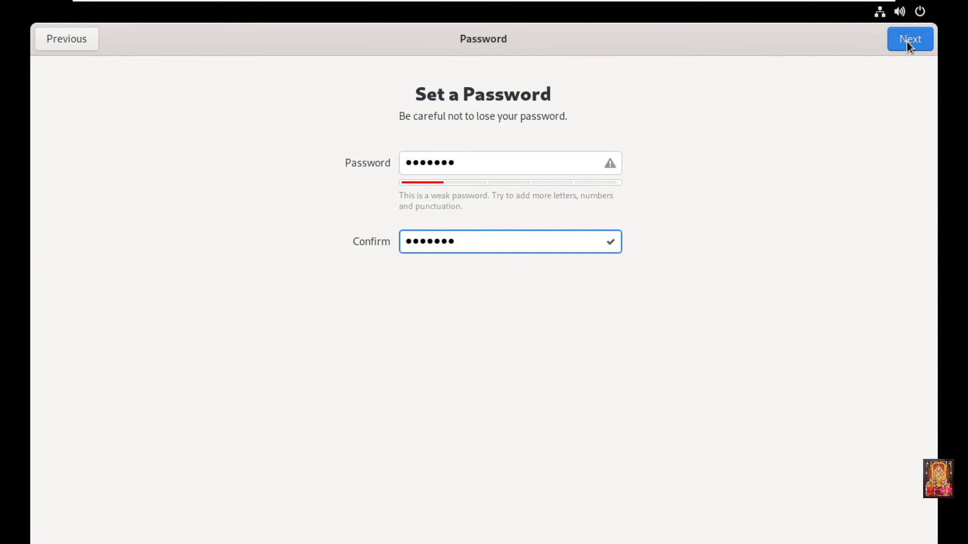
click(910, 39)
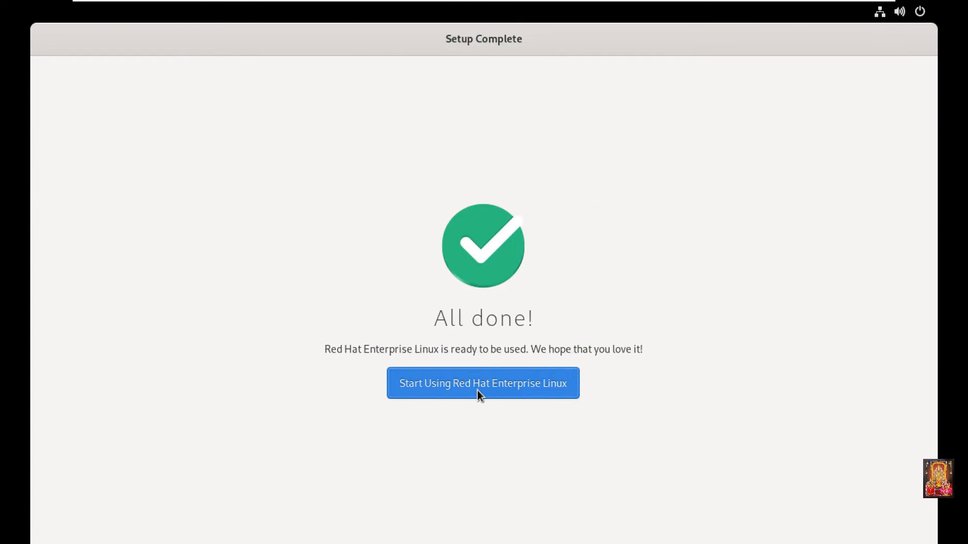
Start using RHEL, decline the welcome tour and choose Register System from the notification.
click(483, 383)
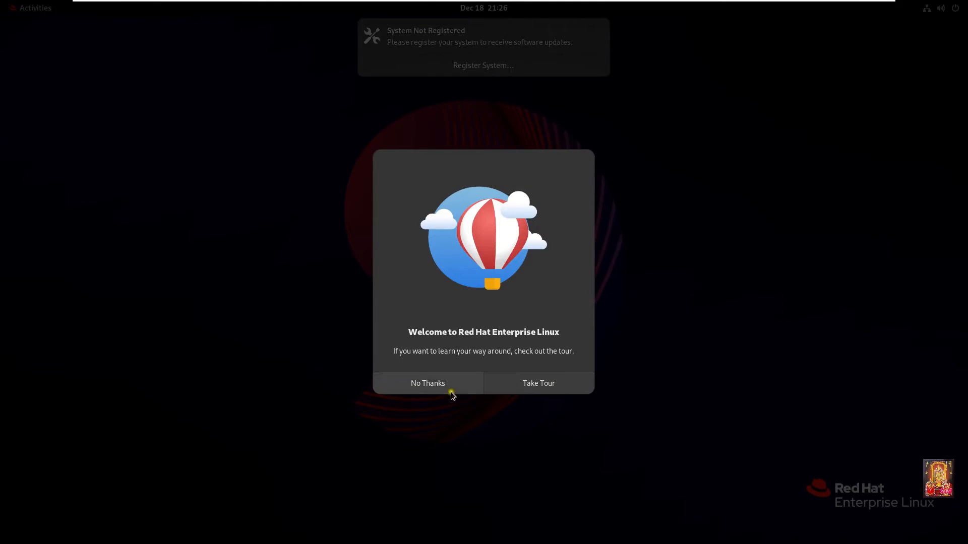
click(427, 383)
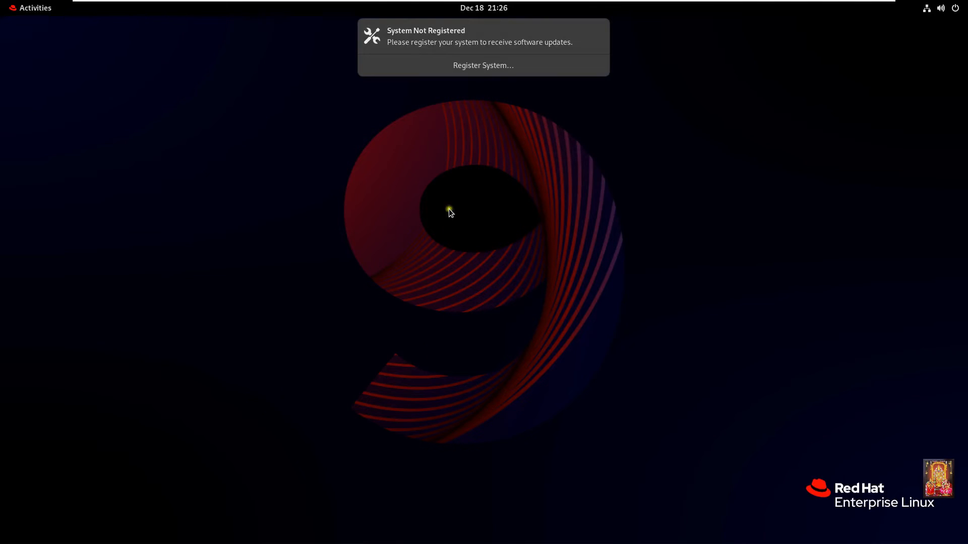
mouse_move(476, 39)
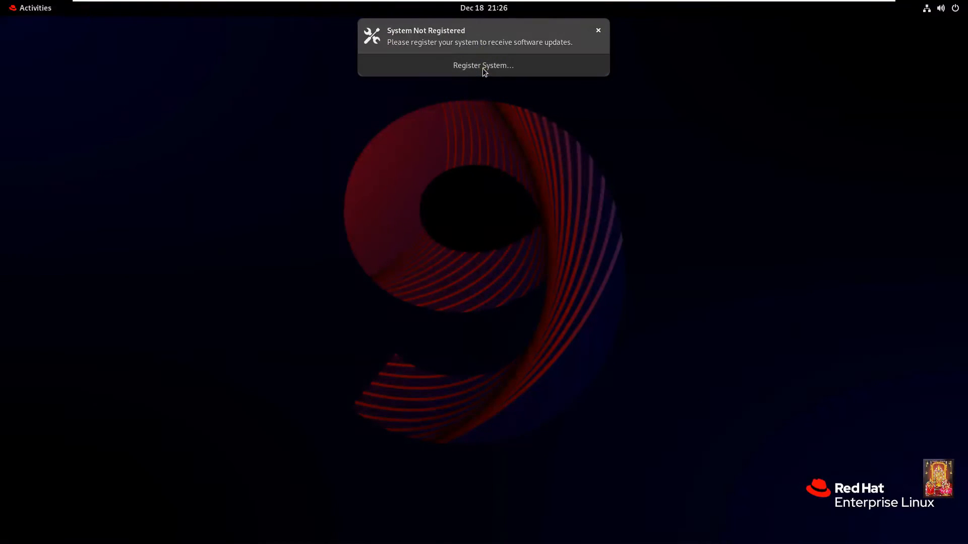
click(597, 31)
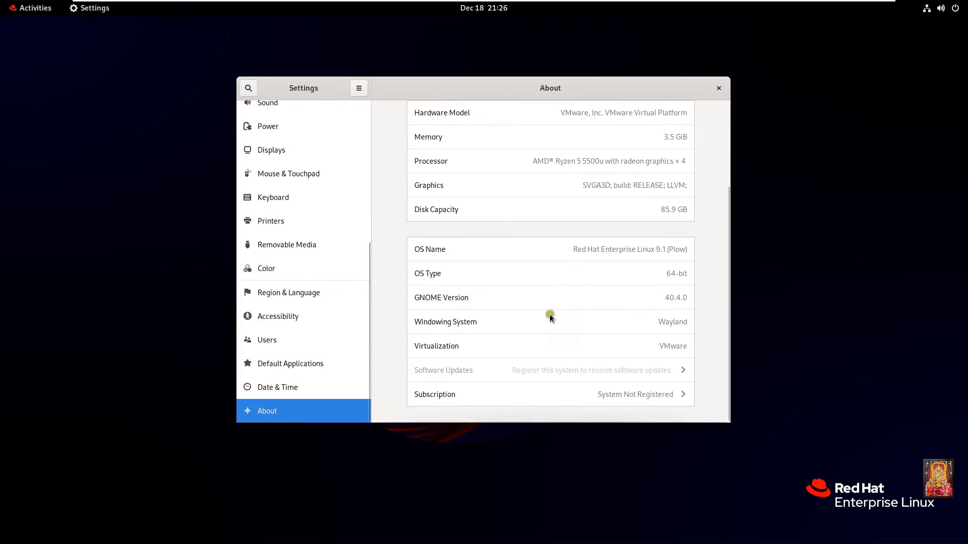
mouse_move(639, 397)
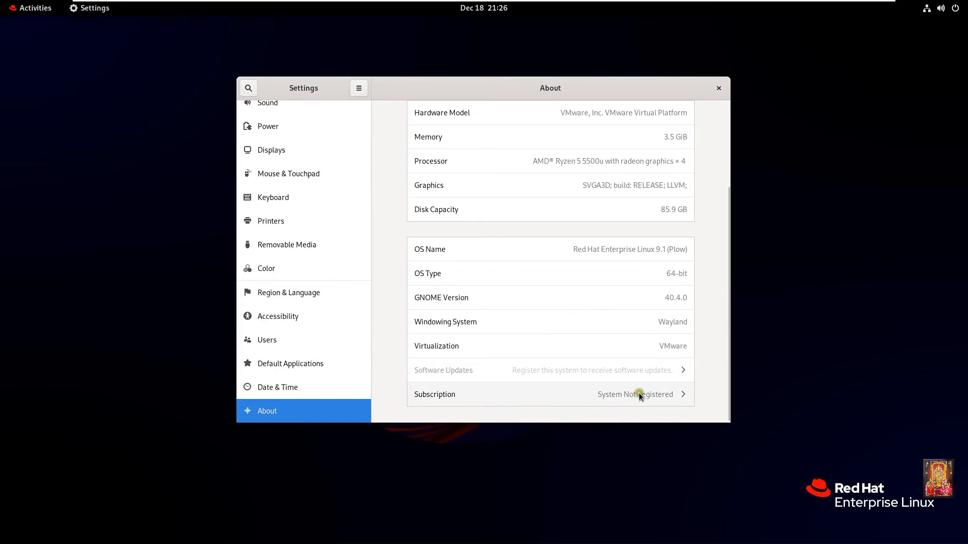
Register the subscription with the Red Hat account login and password, then dismiss the success notice.
click(635, 395)
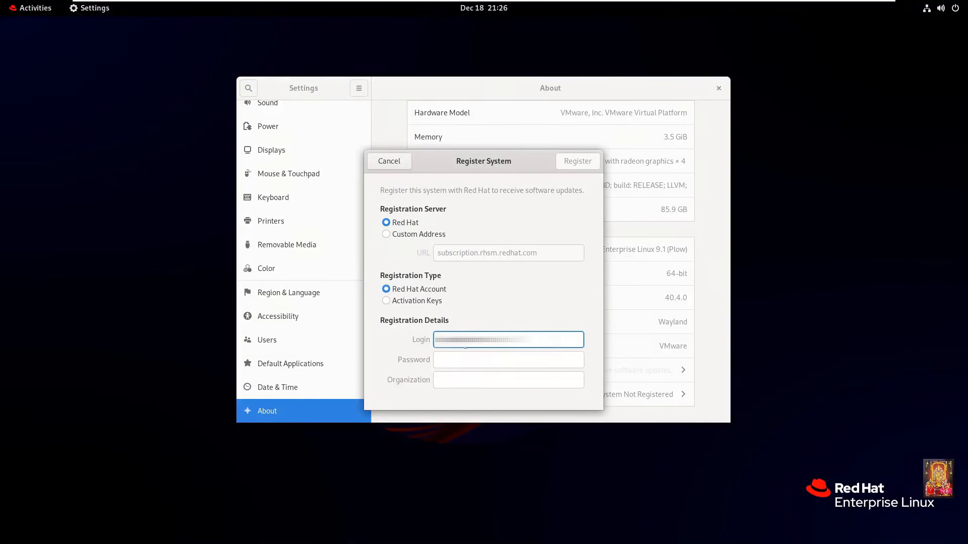
click(508, 359)
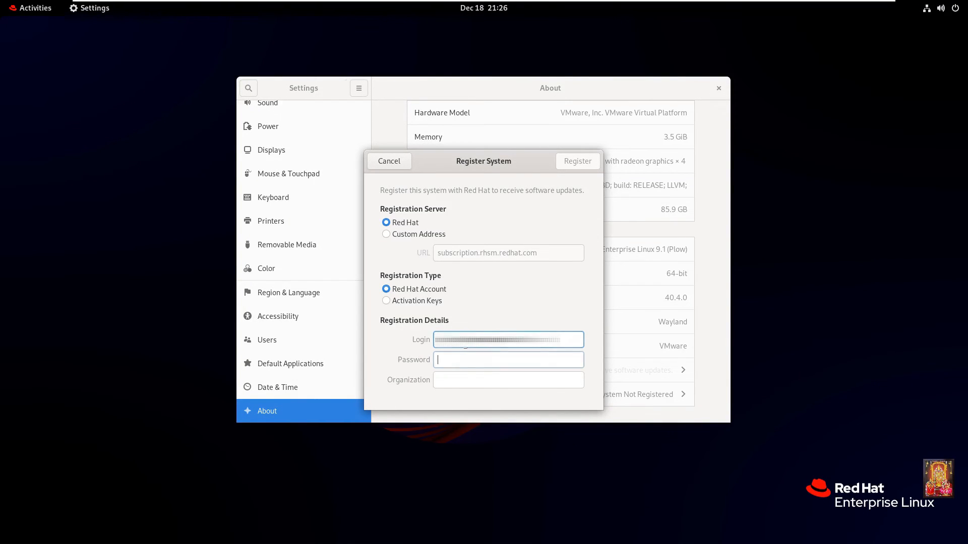
text(•••)
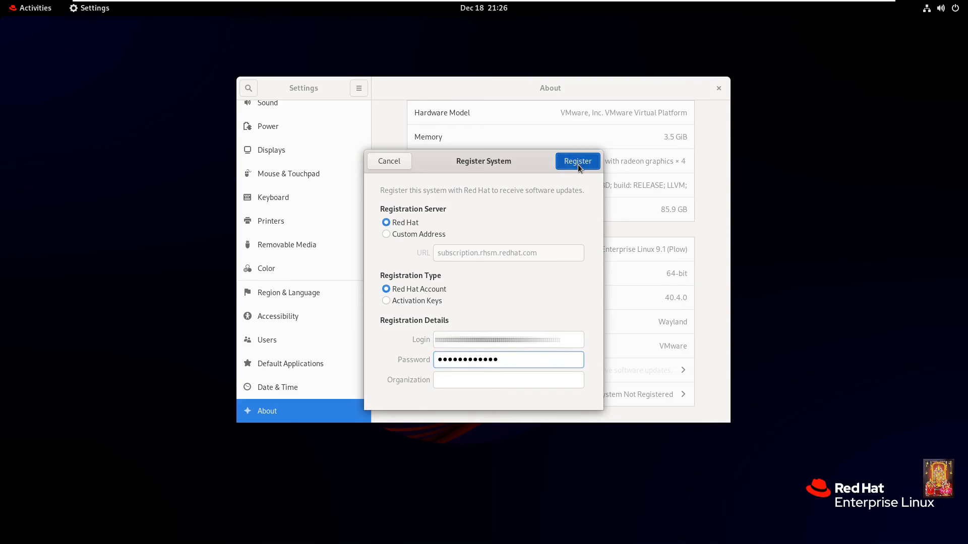
click(577, 162)
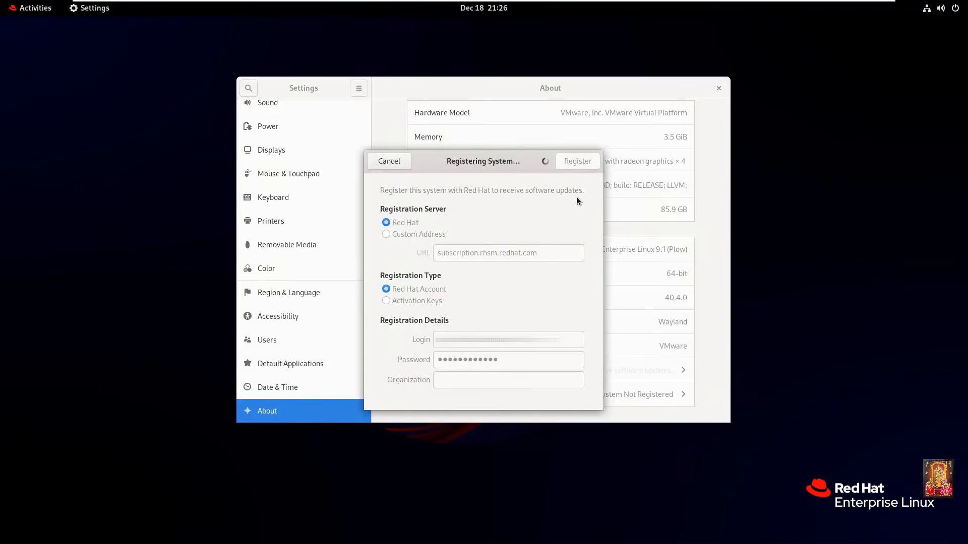
click(577, 161)
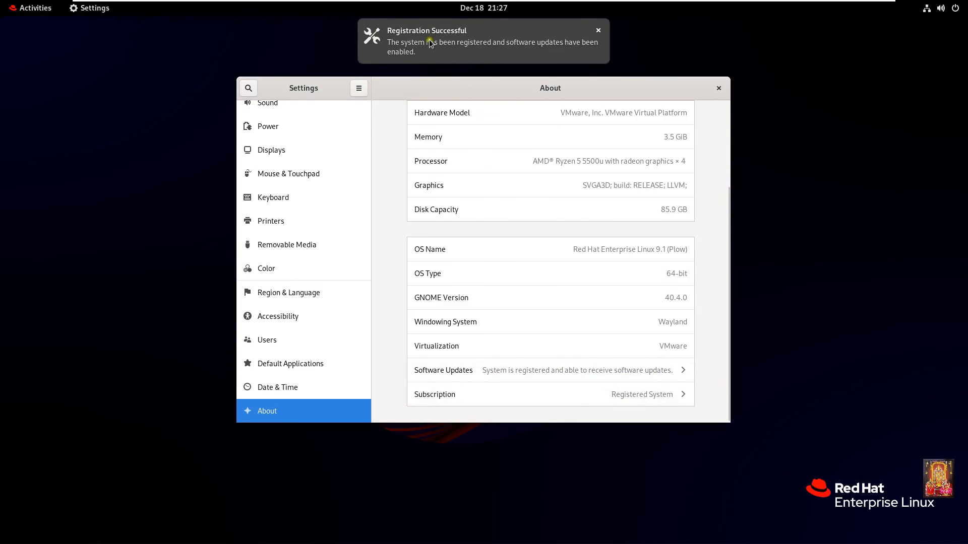
mouse_move(484, 45)
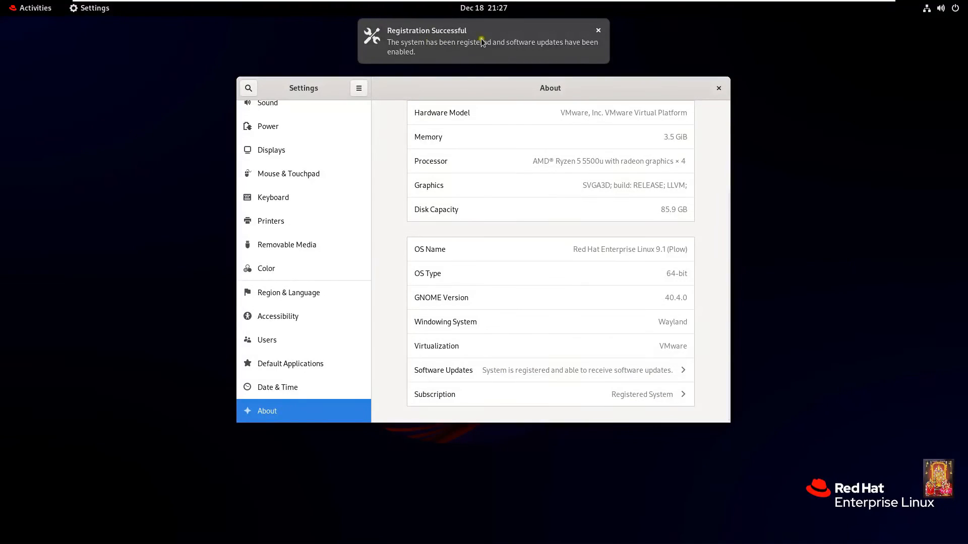
click(598, 31)
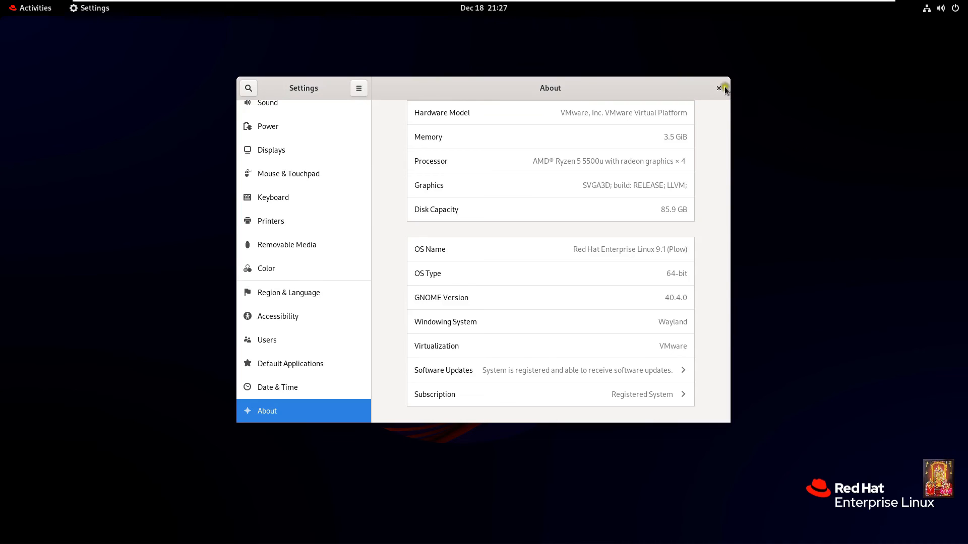
Close Settings and launch Firefox from the Activities application grid.
click(719, 88)
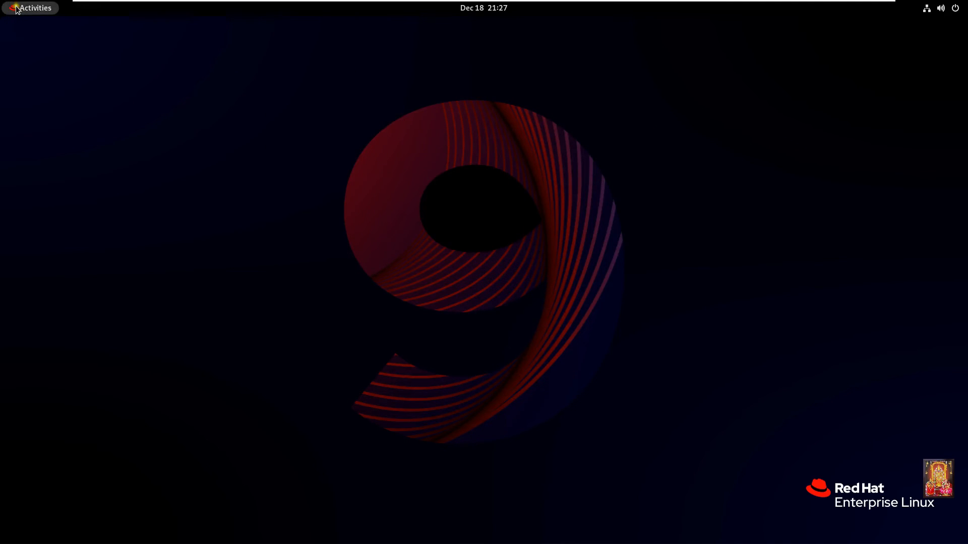
click(29, 8)
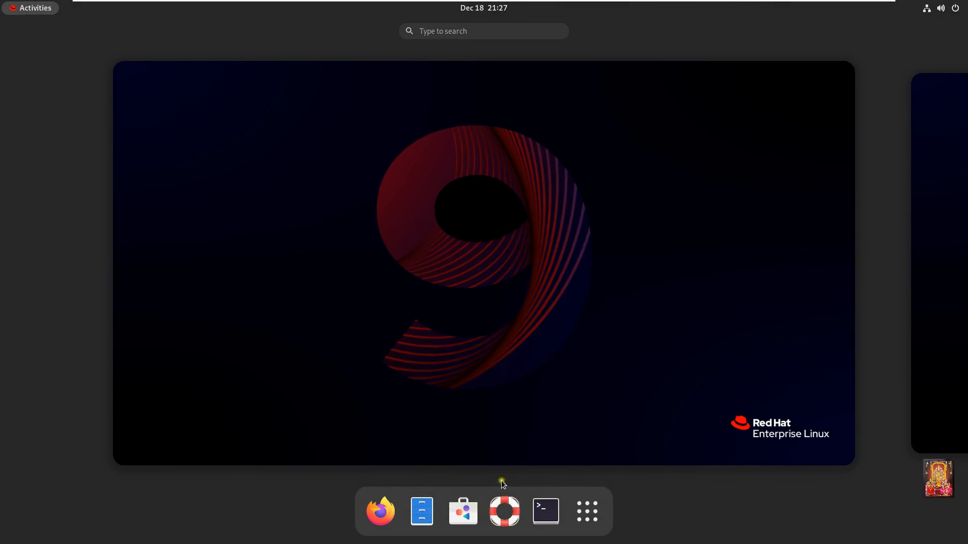
click(586, 512)
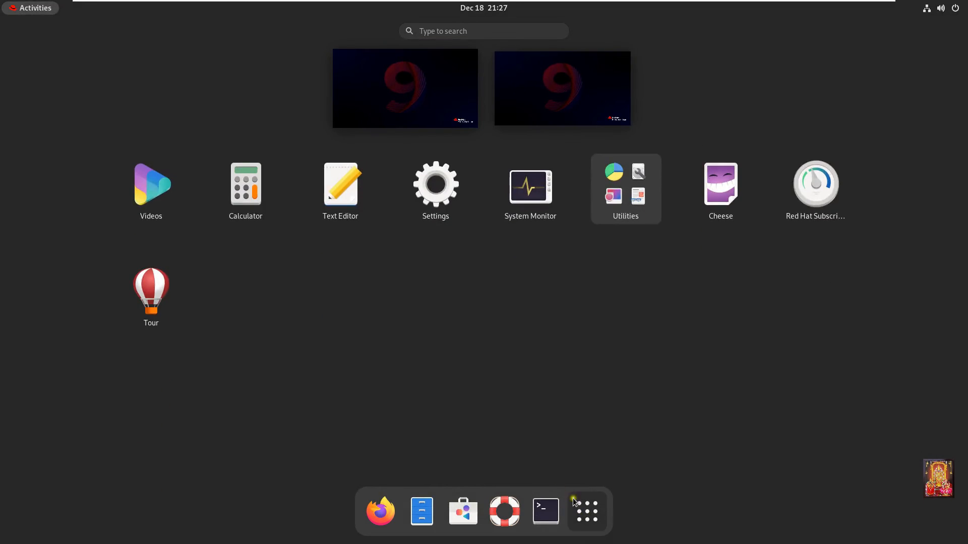
mouse_move(695, 191)
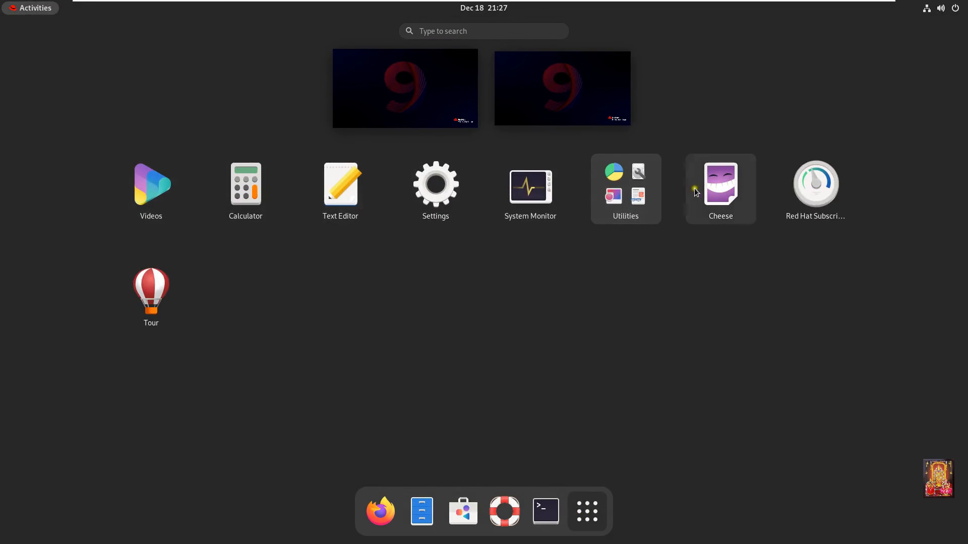
mouse_move(373, 197)
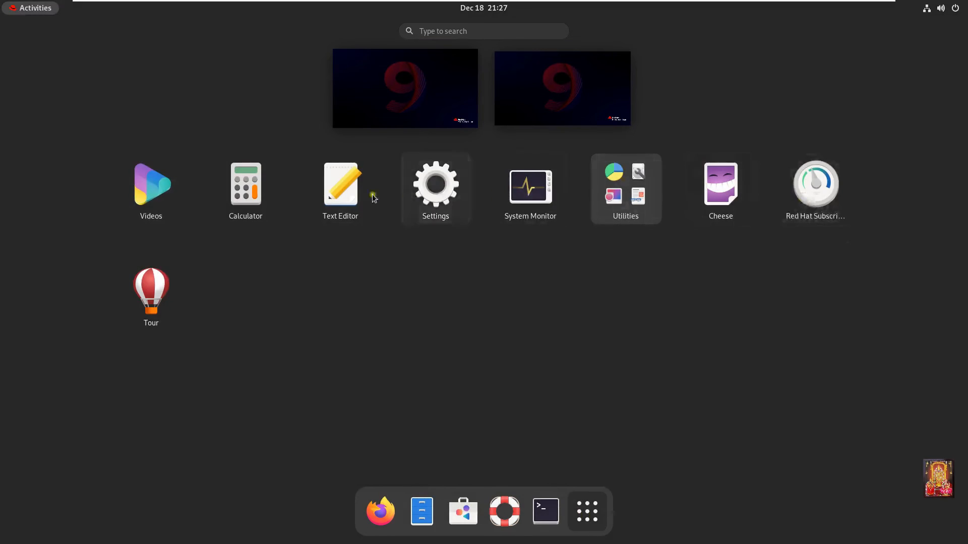
mouse_move(389, 369)
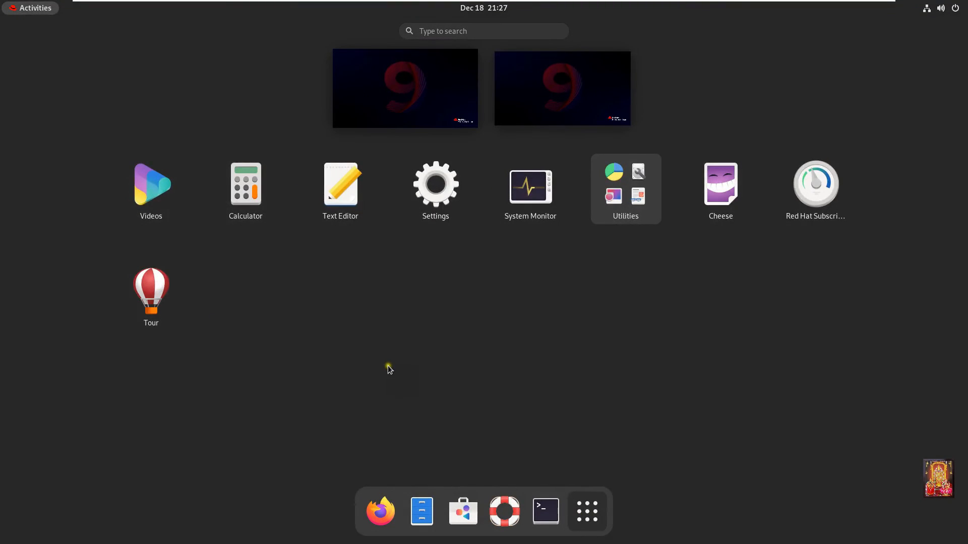
click(381, 511)
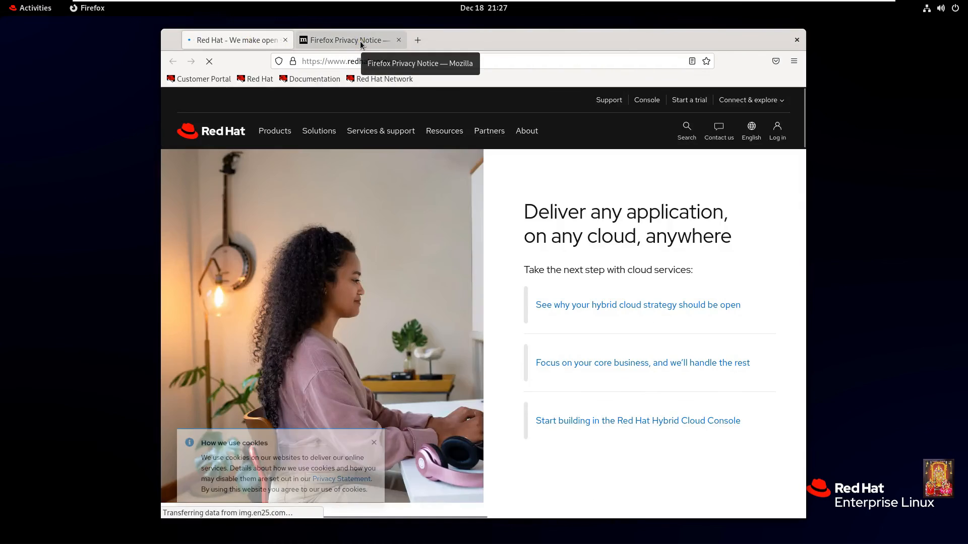
View the Red Hat homepage and close the Firefox Privacy Notice tab.
click(346, 40)
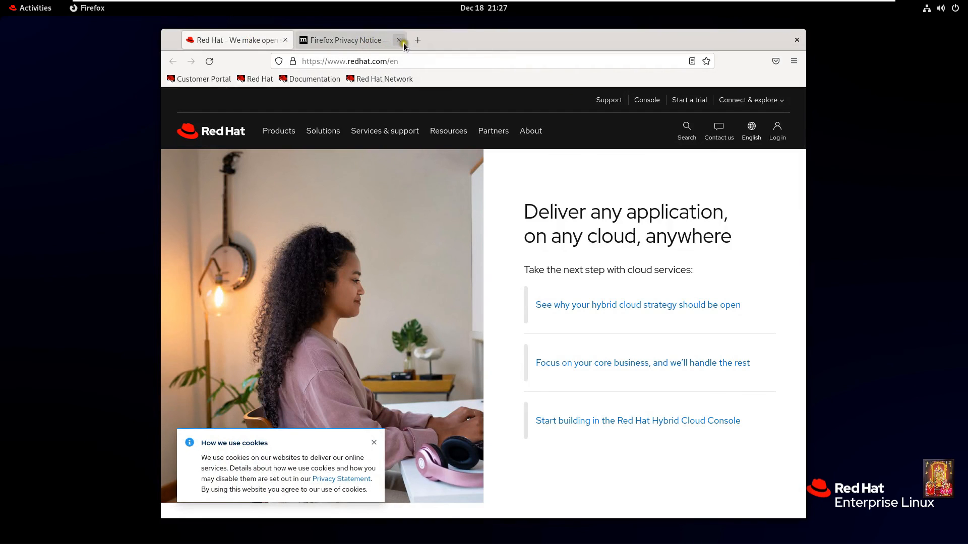
click(398, 39)
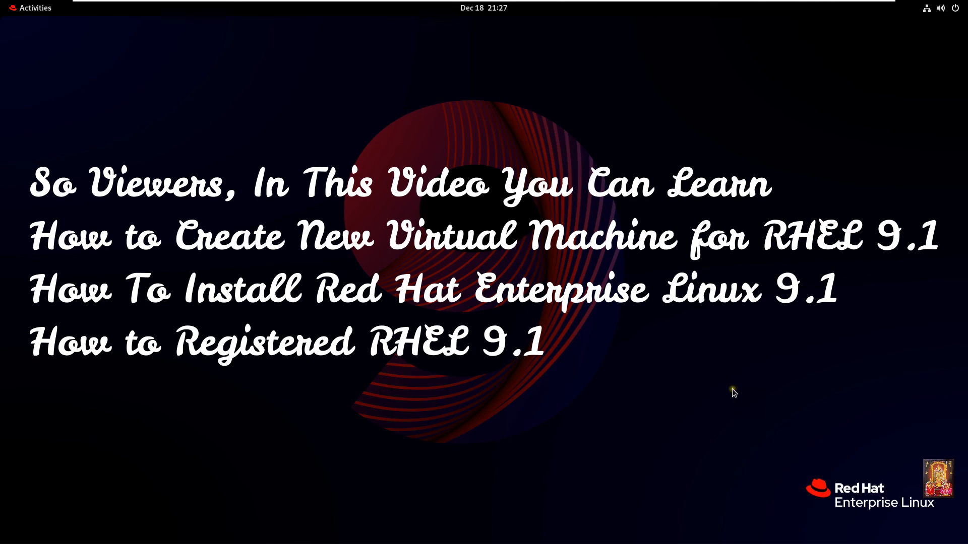
mouse_move(733, 391)
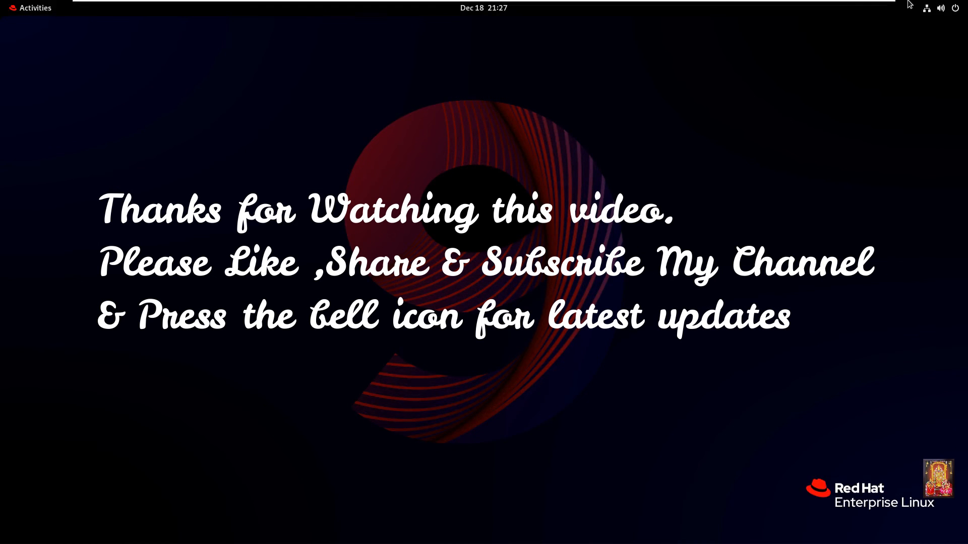
mouse_move(841, 14)
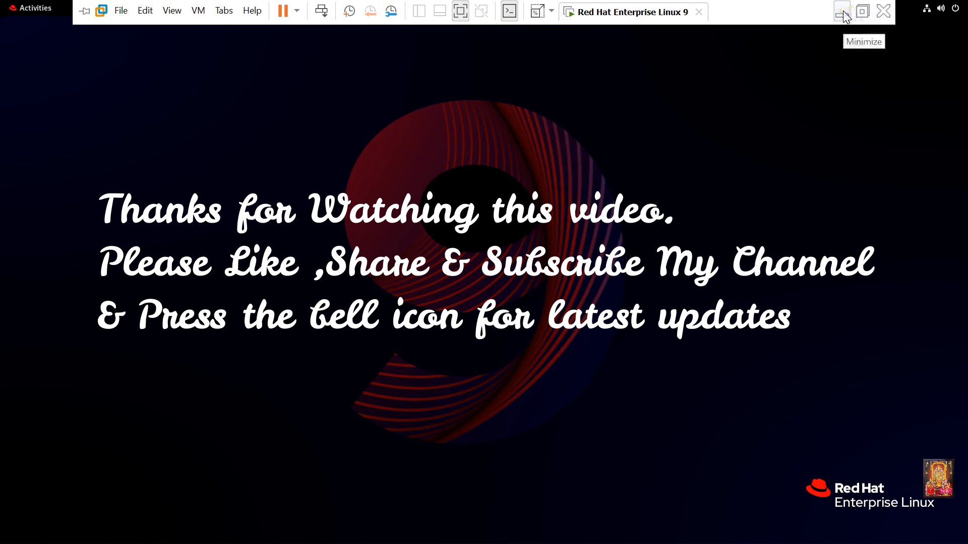